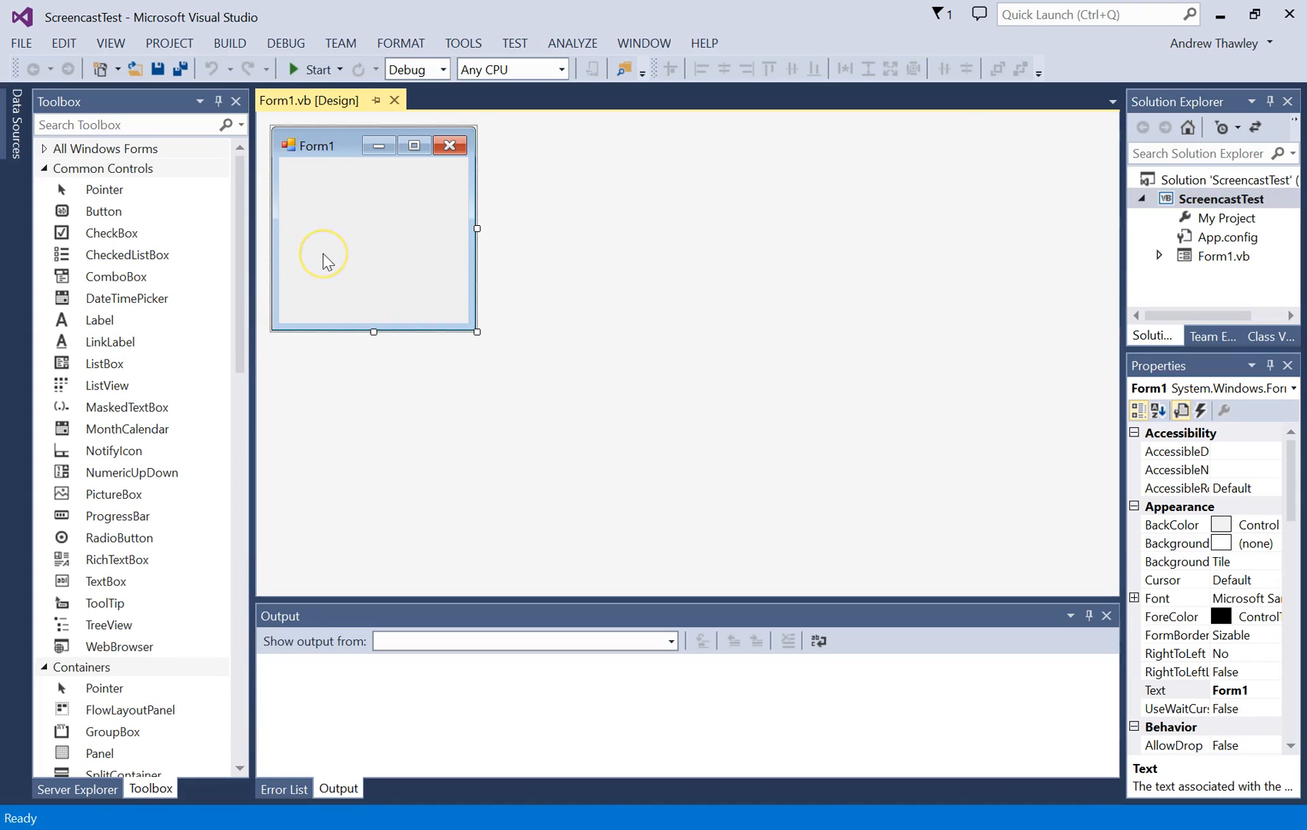
pyautogui.moveTo(241, 398)
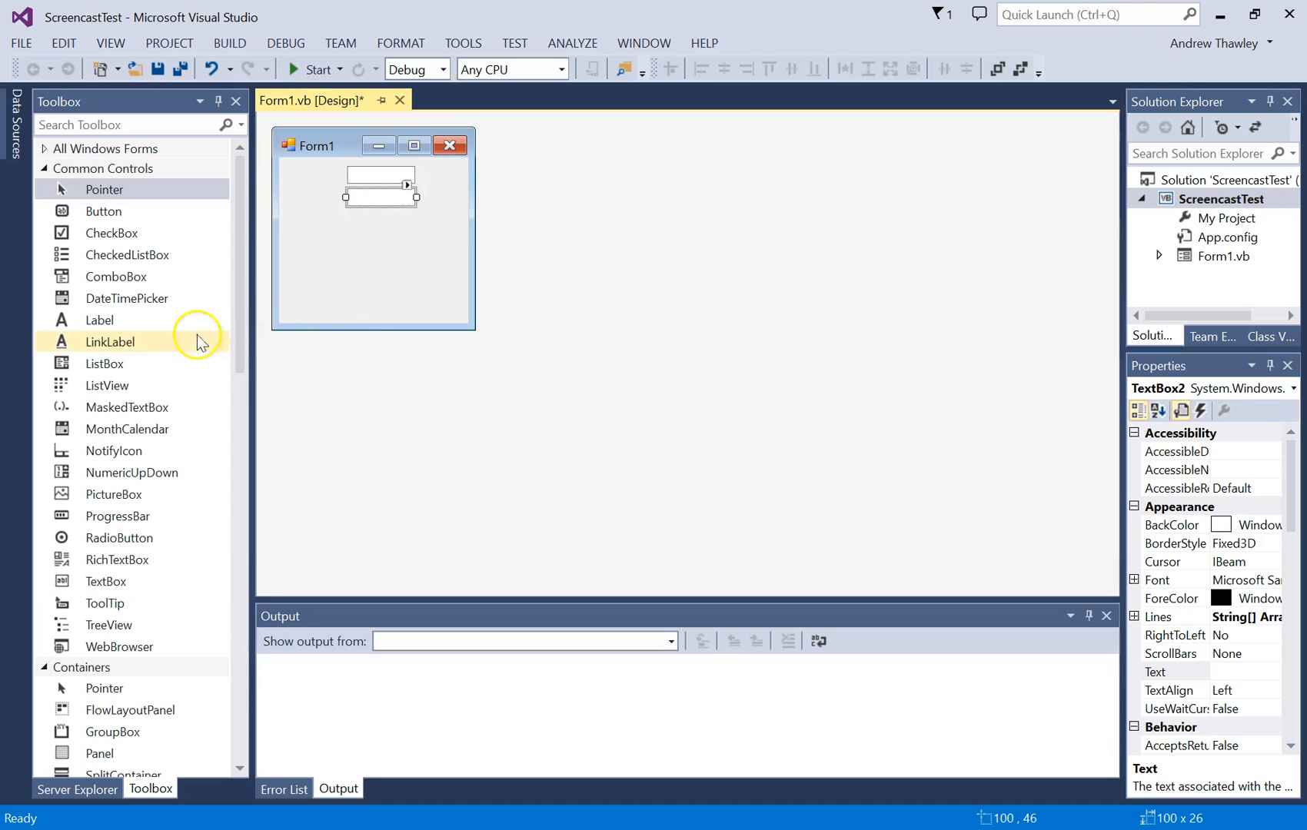
pyautogui.moveTo(107, 211)
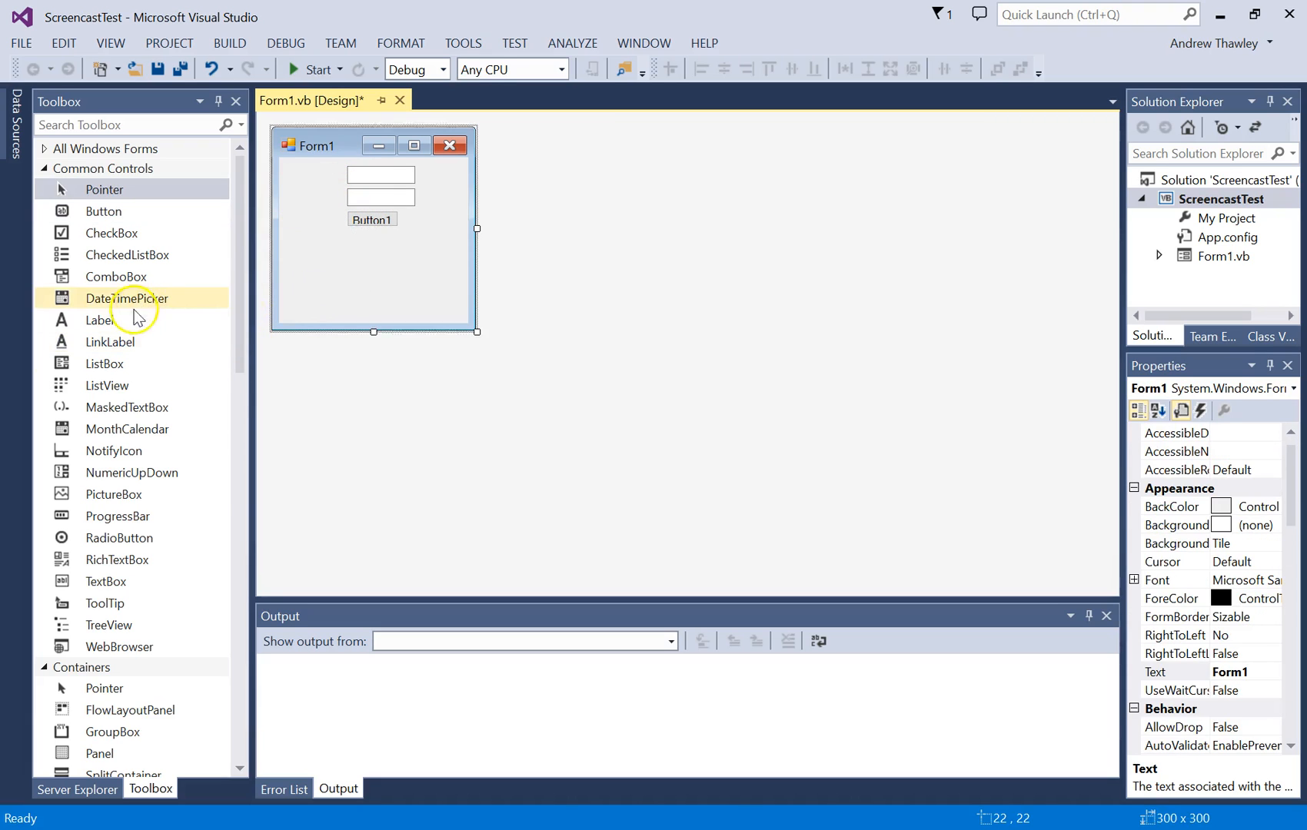
pyautogui.moveTo(107, 385)
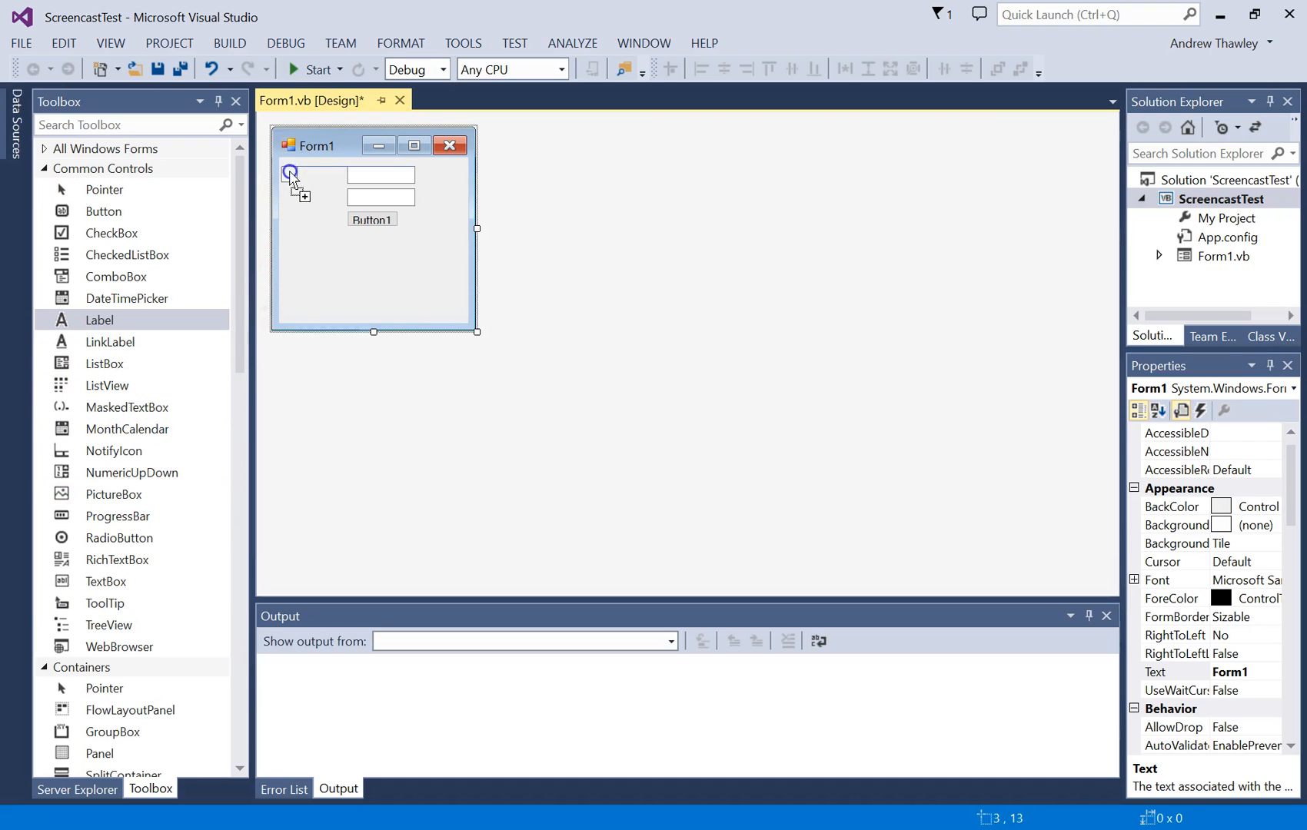
# - Place a 'First Name:' label beside the first text box and copy it beside the second as 'Surname:'
pyautogui.click(305, 172)
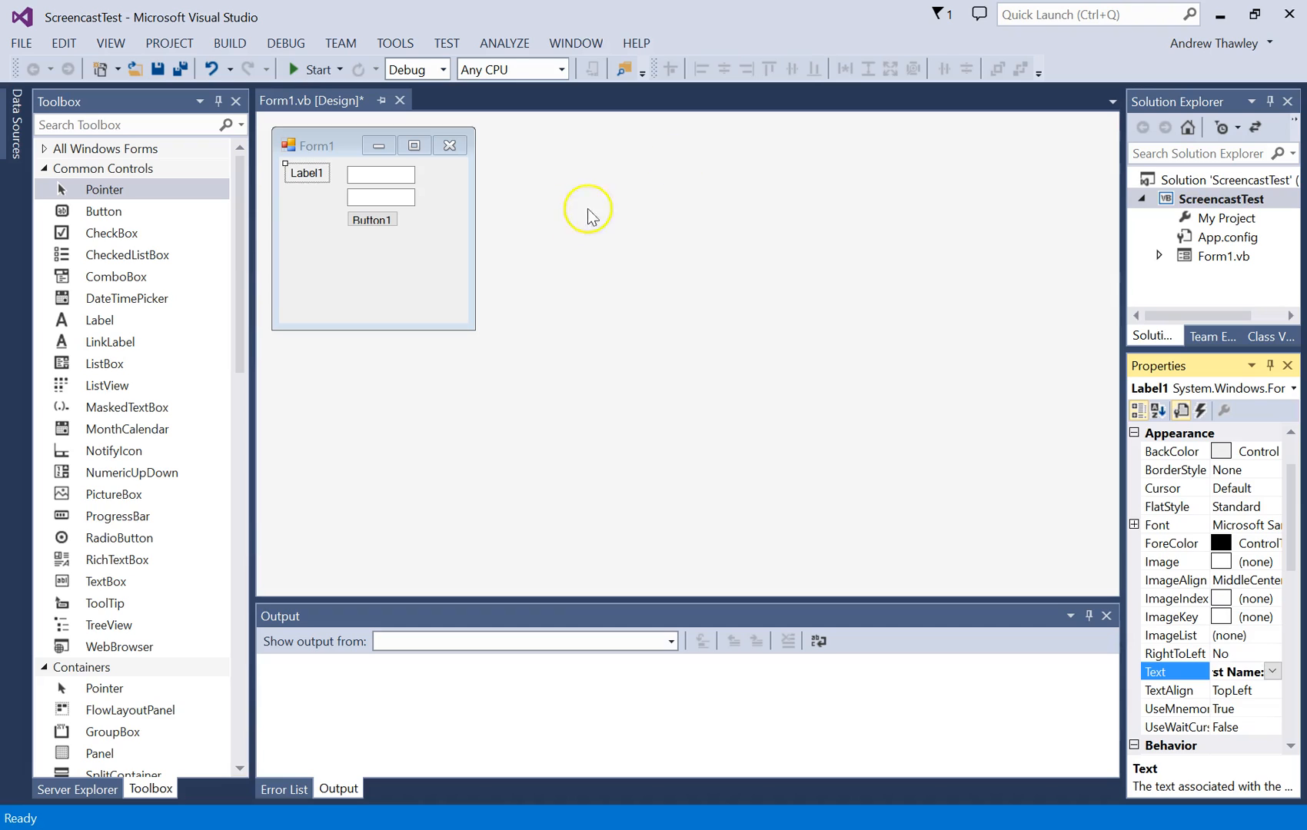
pyautogui.write('First Name:')
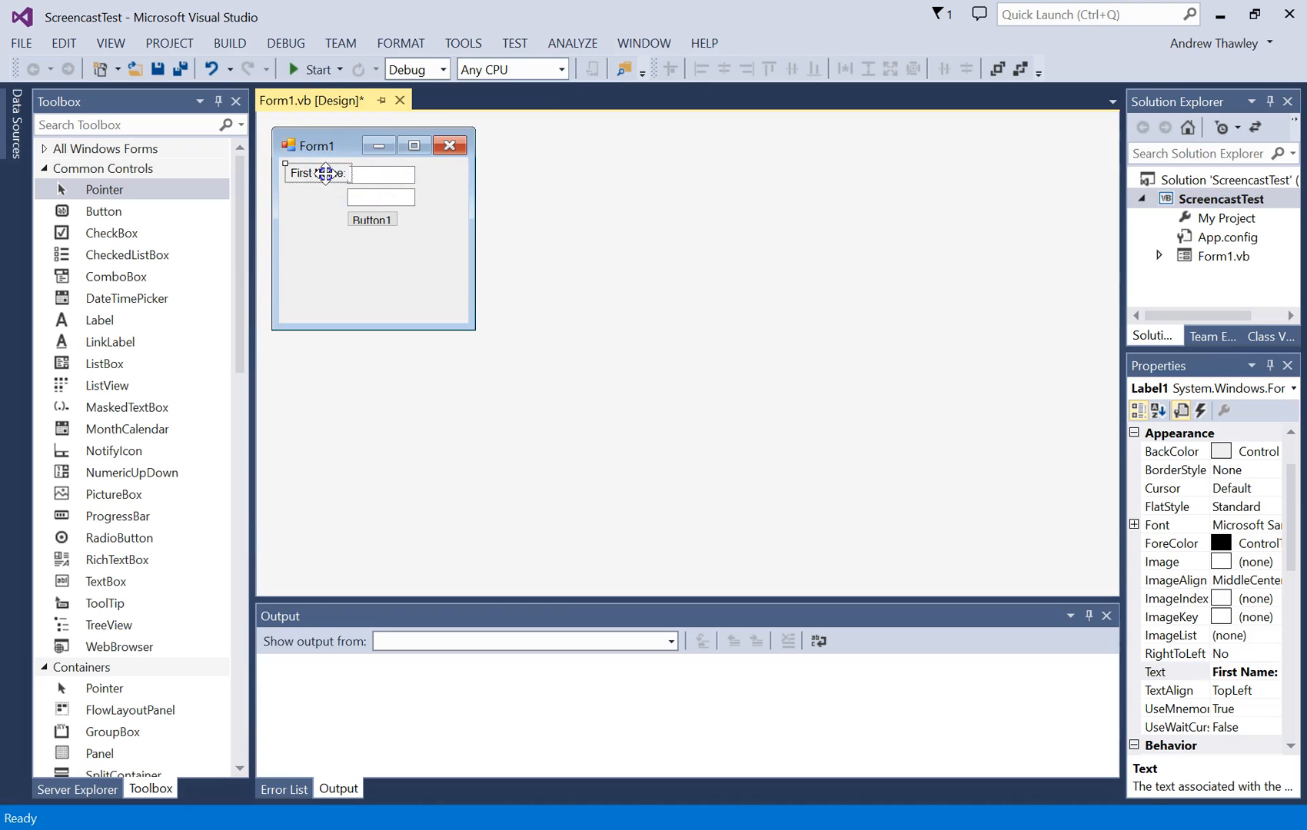
pyautogui.click(313, 174)
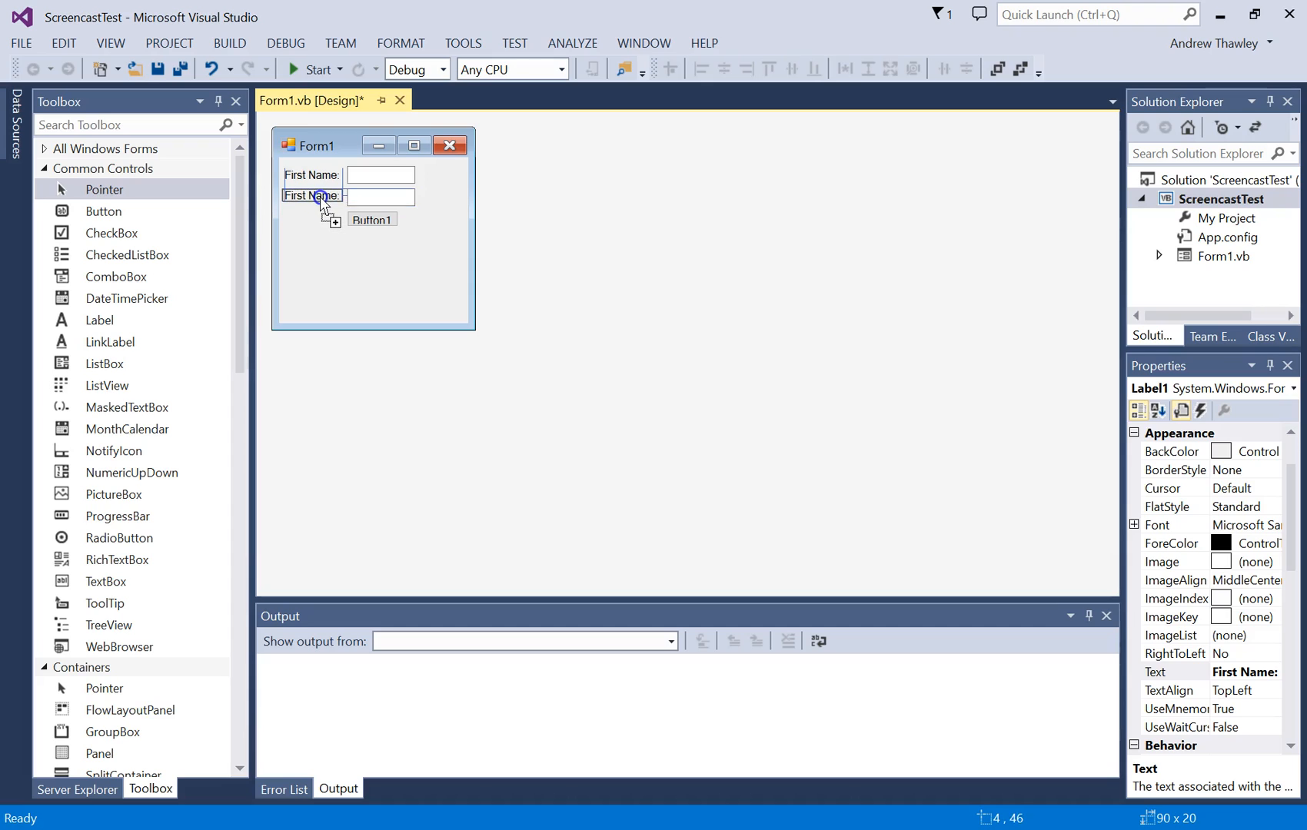
pyautogui.click(313, 197)
pyautogui.write('Surname:')
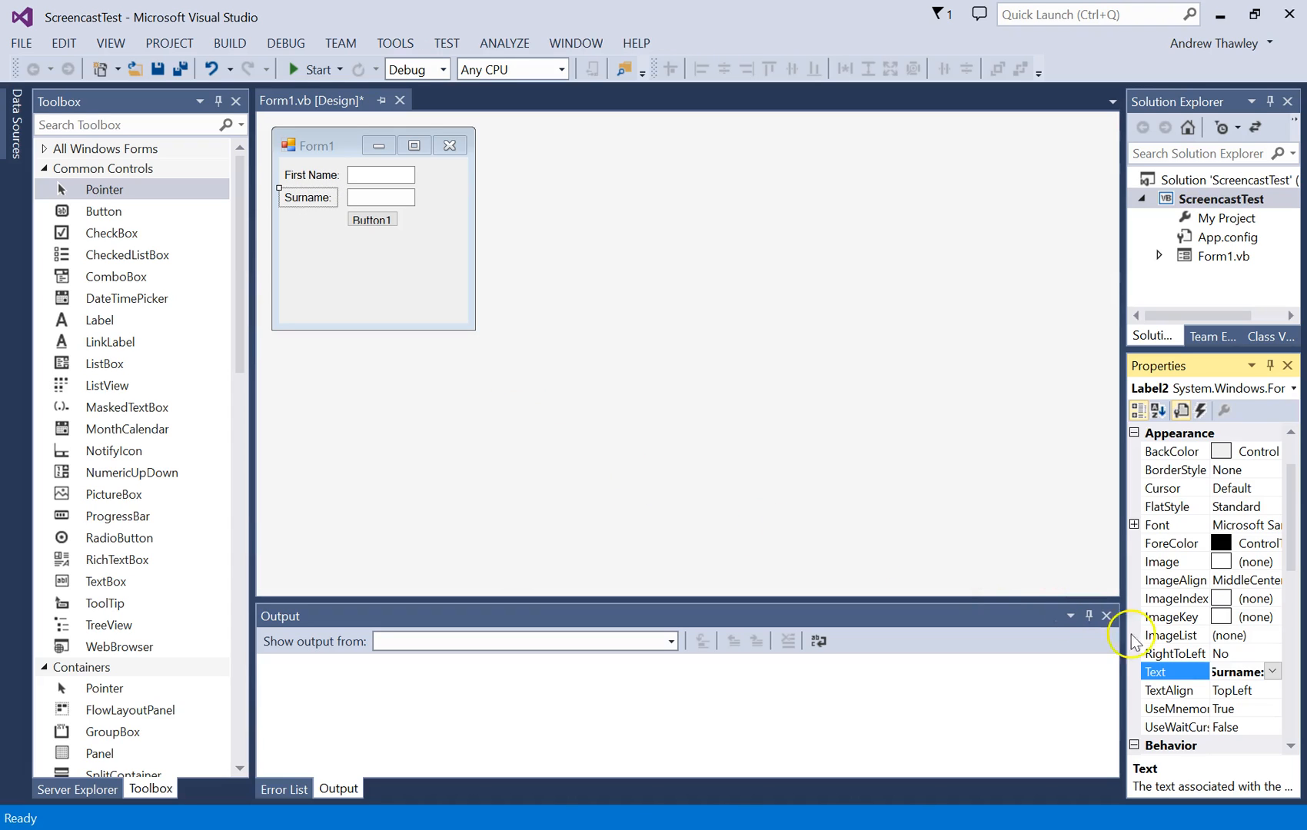
pyautogui.moveTo(1093, 465)
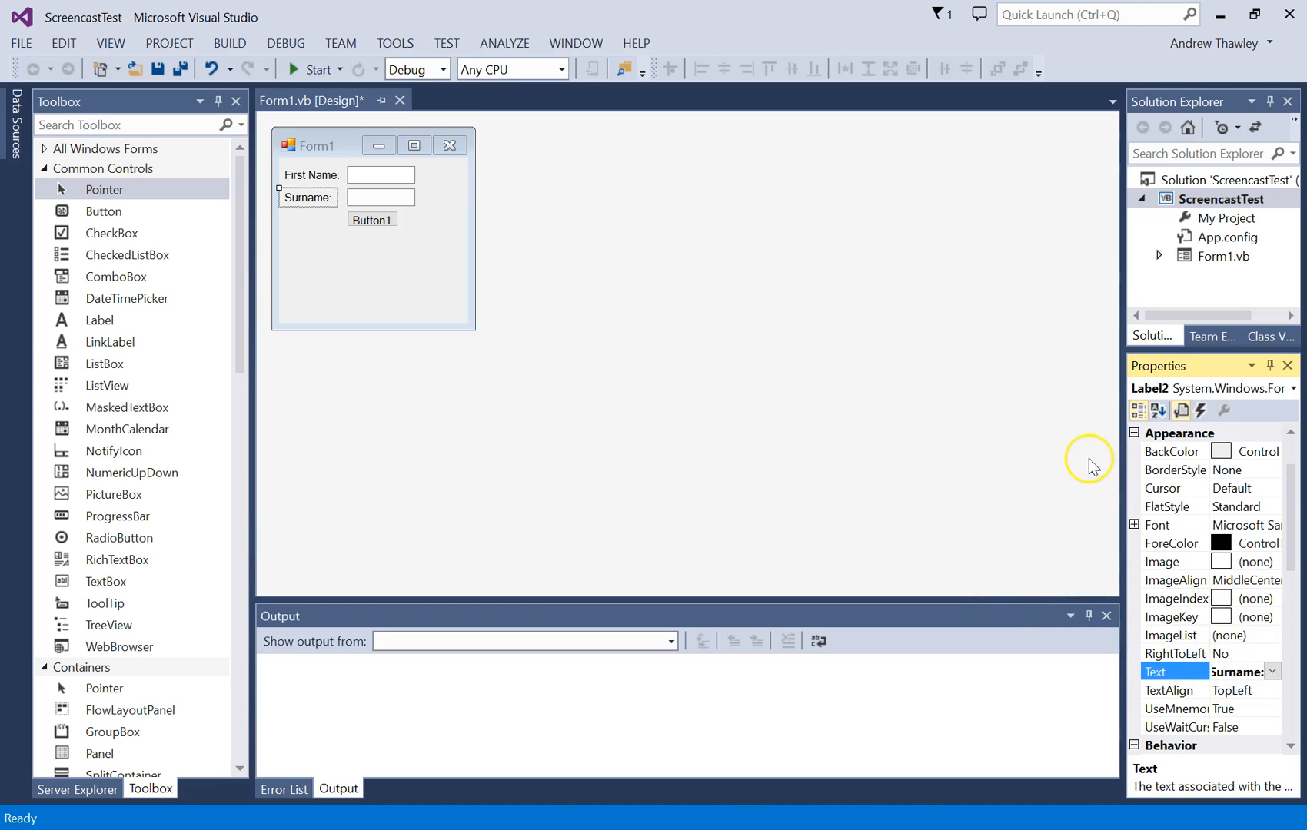
pyautogui.moveTo(1060, 434)
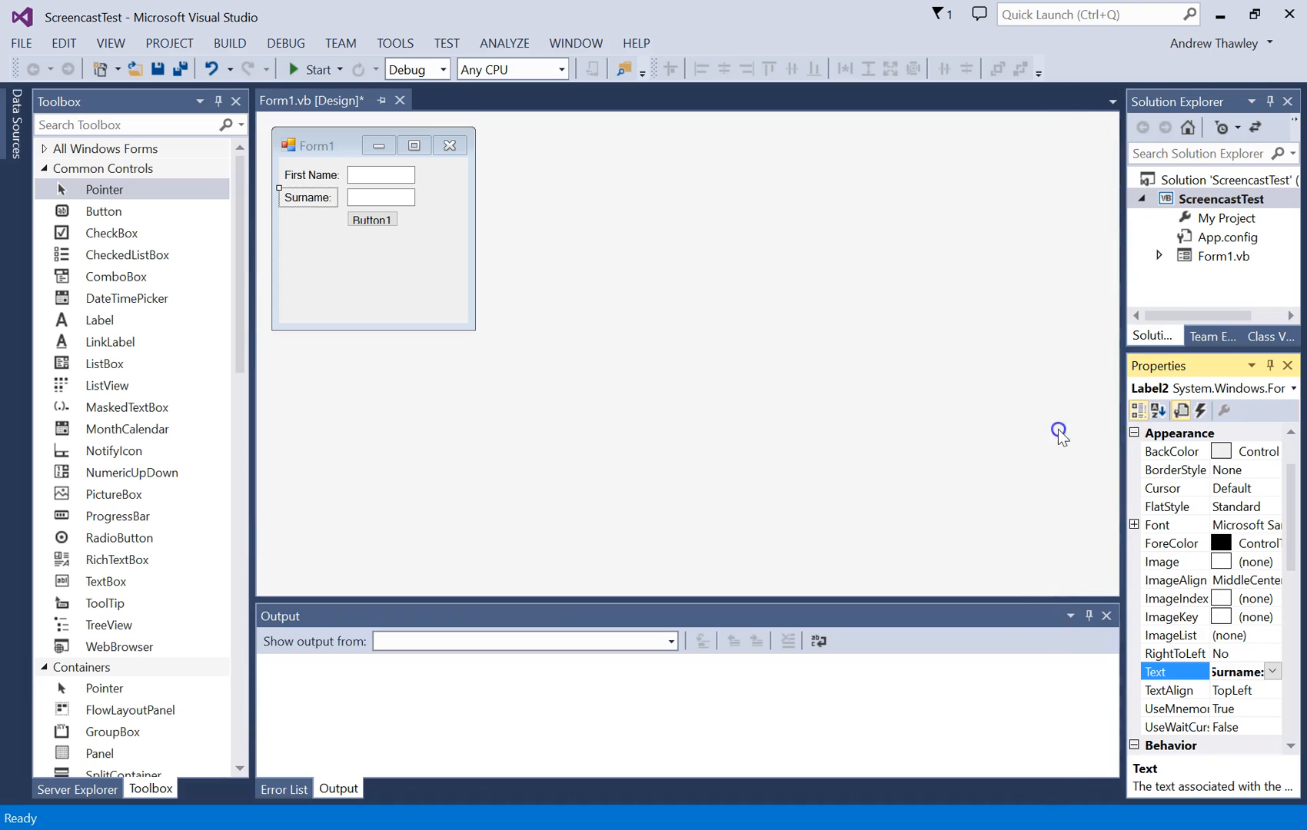
# - Give the first text box the (Name) txtFirstName in the Properties window
pyautogui.click(379, 174)
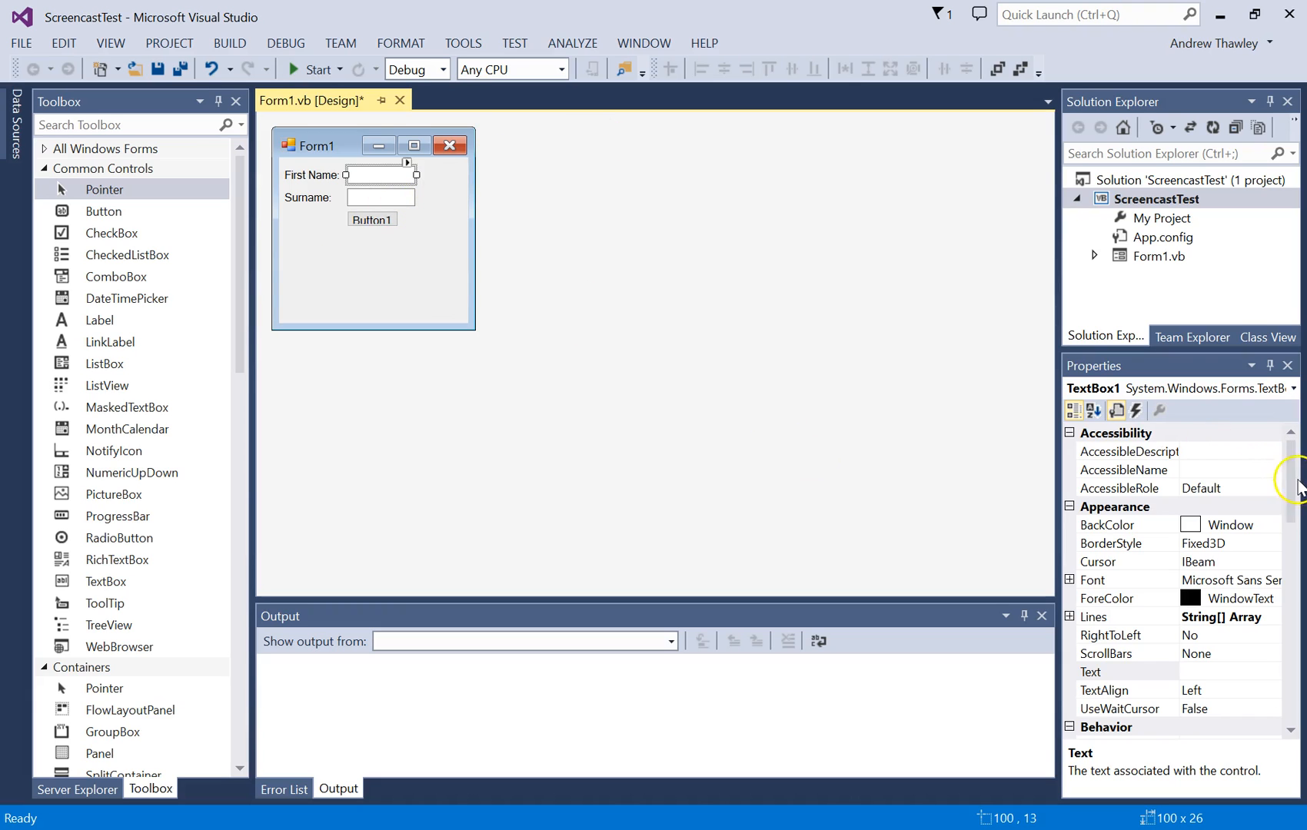
pyautogui.scroll(-3)
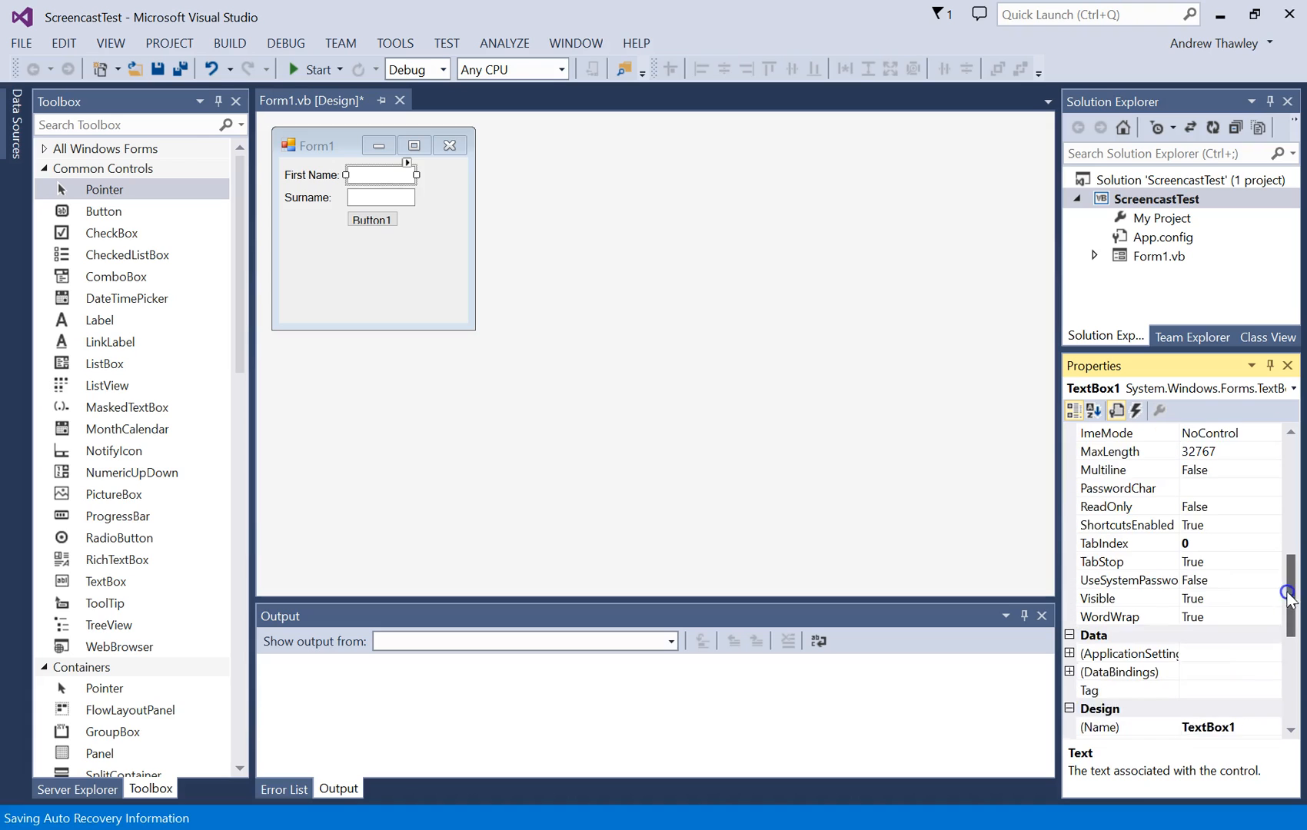
pyautogui.scroll(-3)
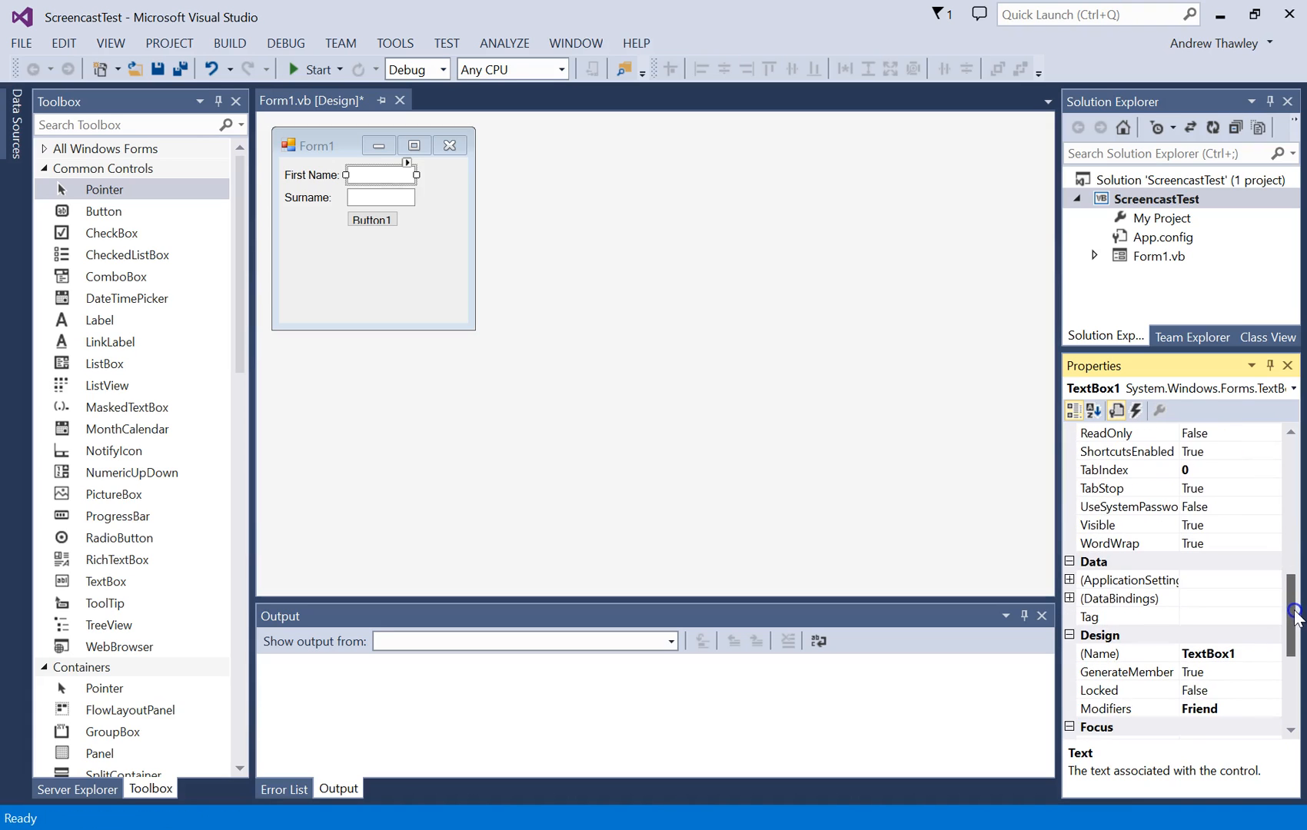
pyautogui.click(1126, 653)
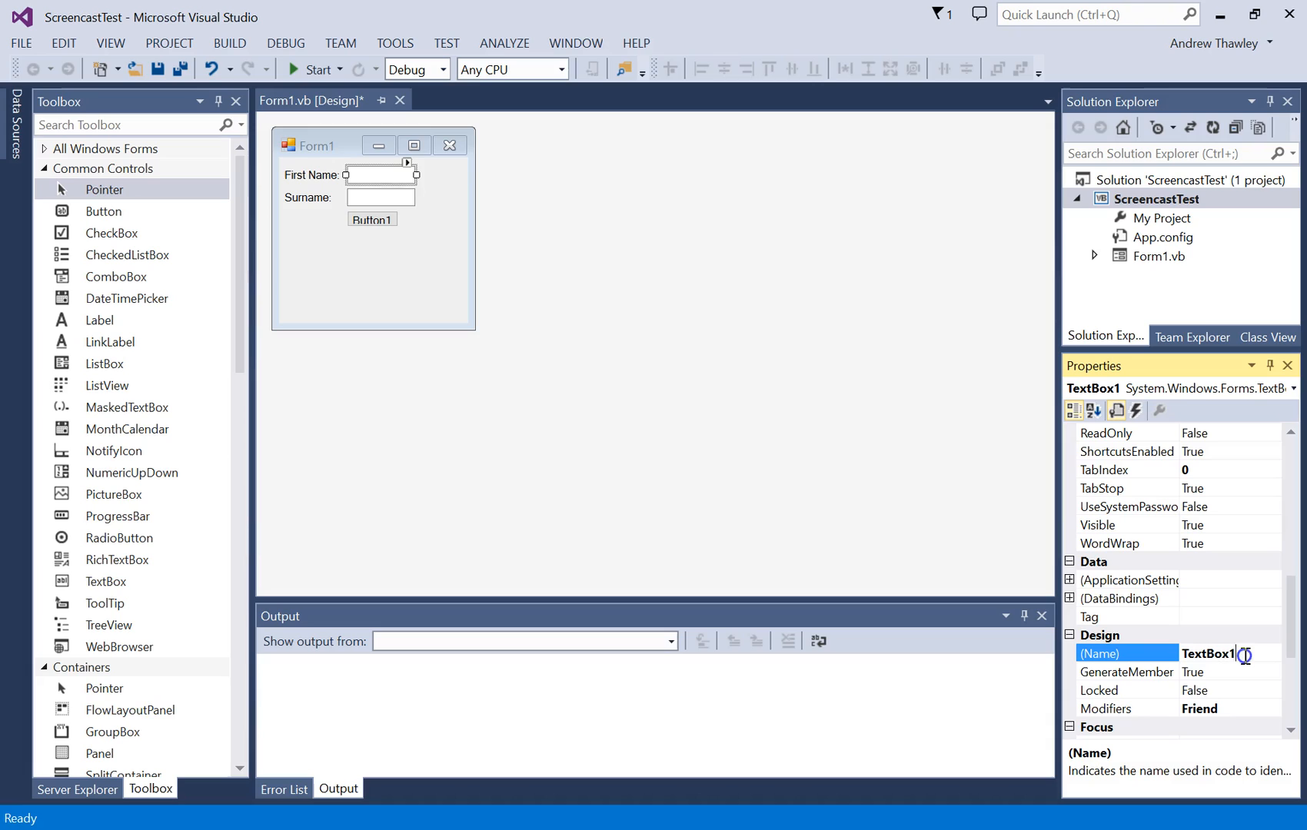
pyautogui.write('tx')
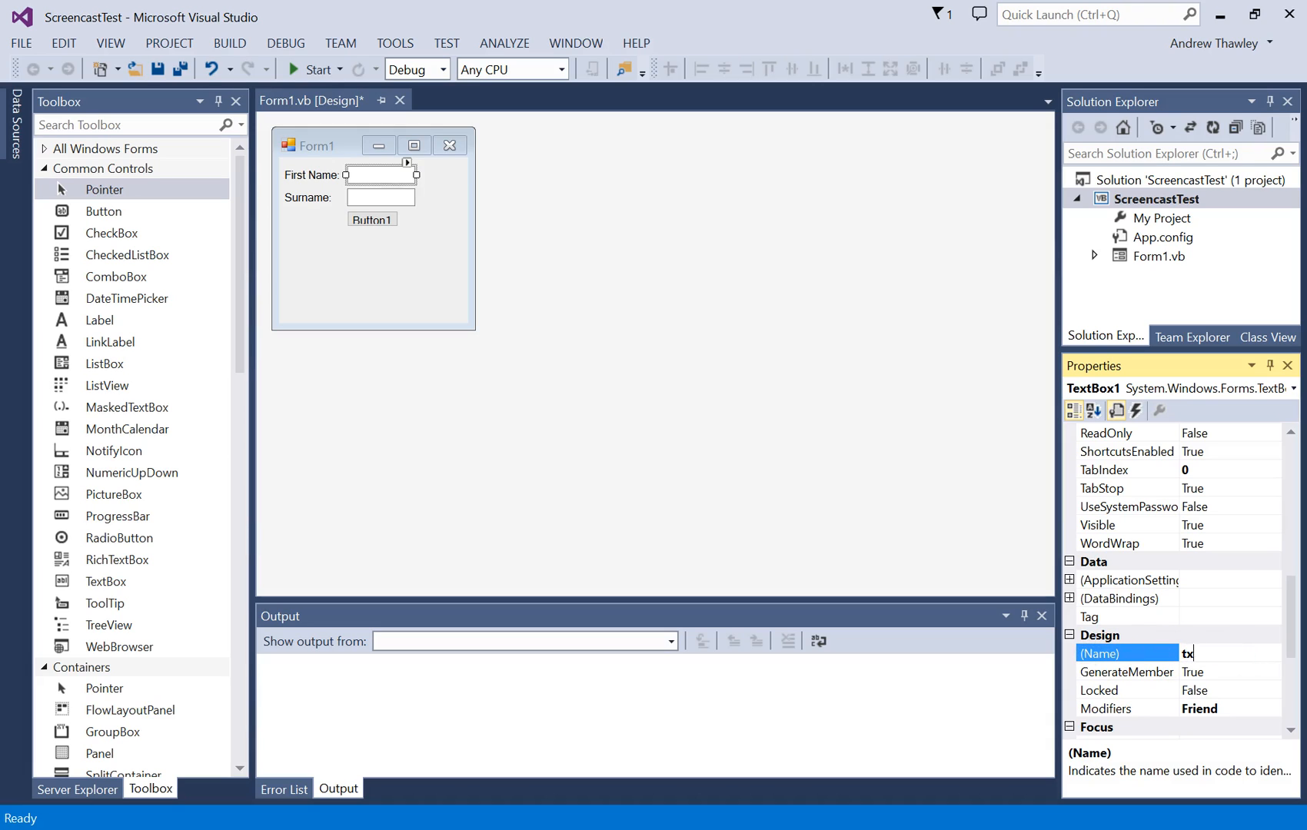
pyautogui.write('txtFirs')
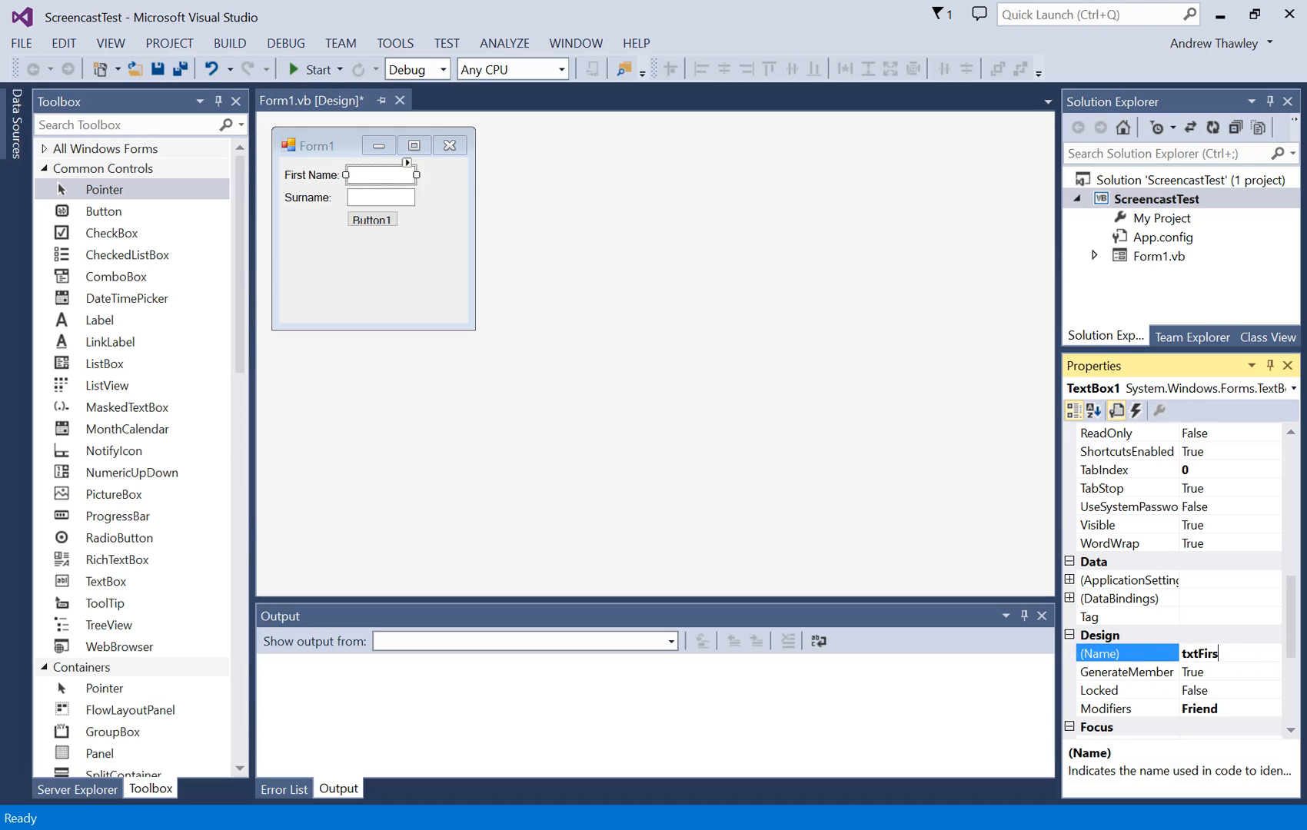
pyautogui.write('txtFirstName')
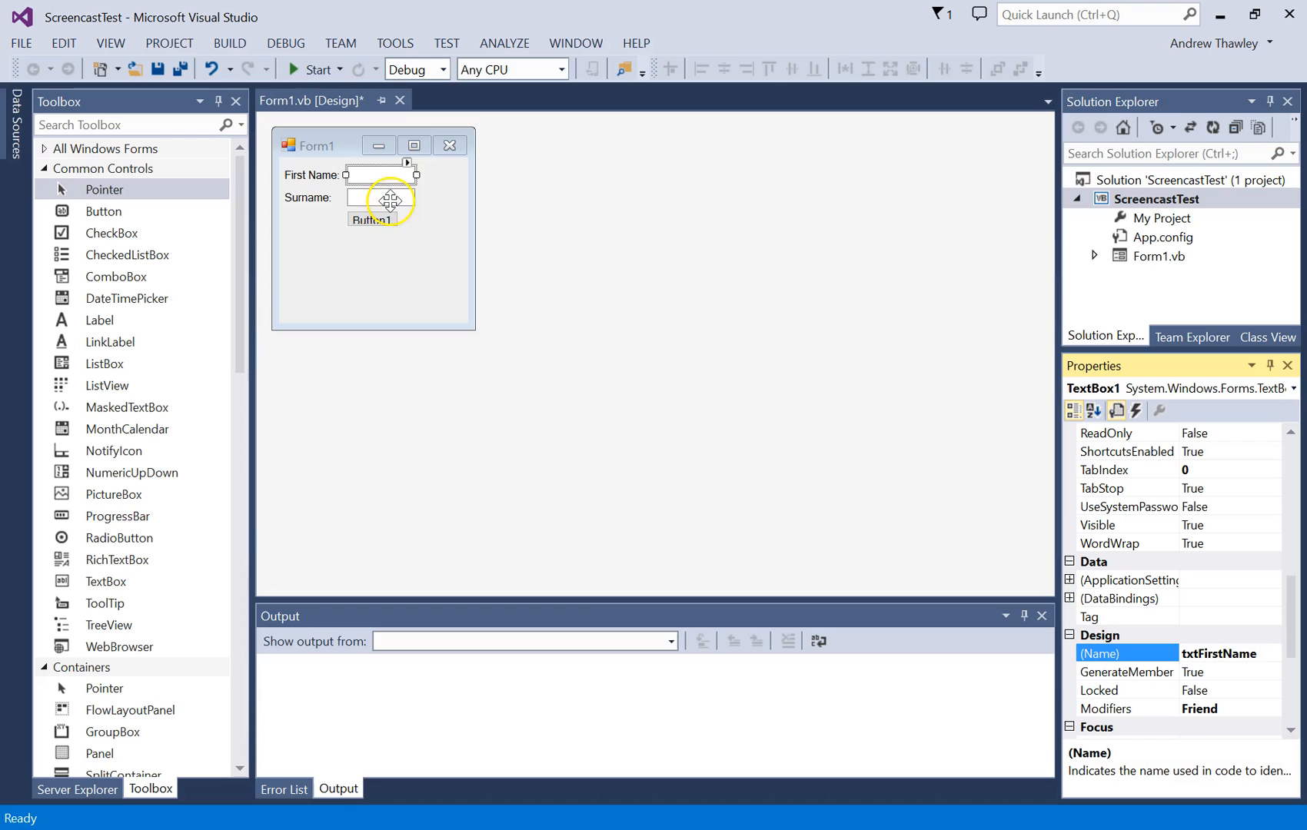
# - Give the second text box the (Name) txtSurname
pyautogui.click(379, 198)
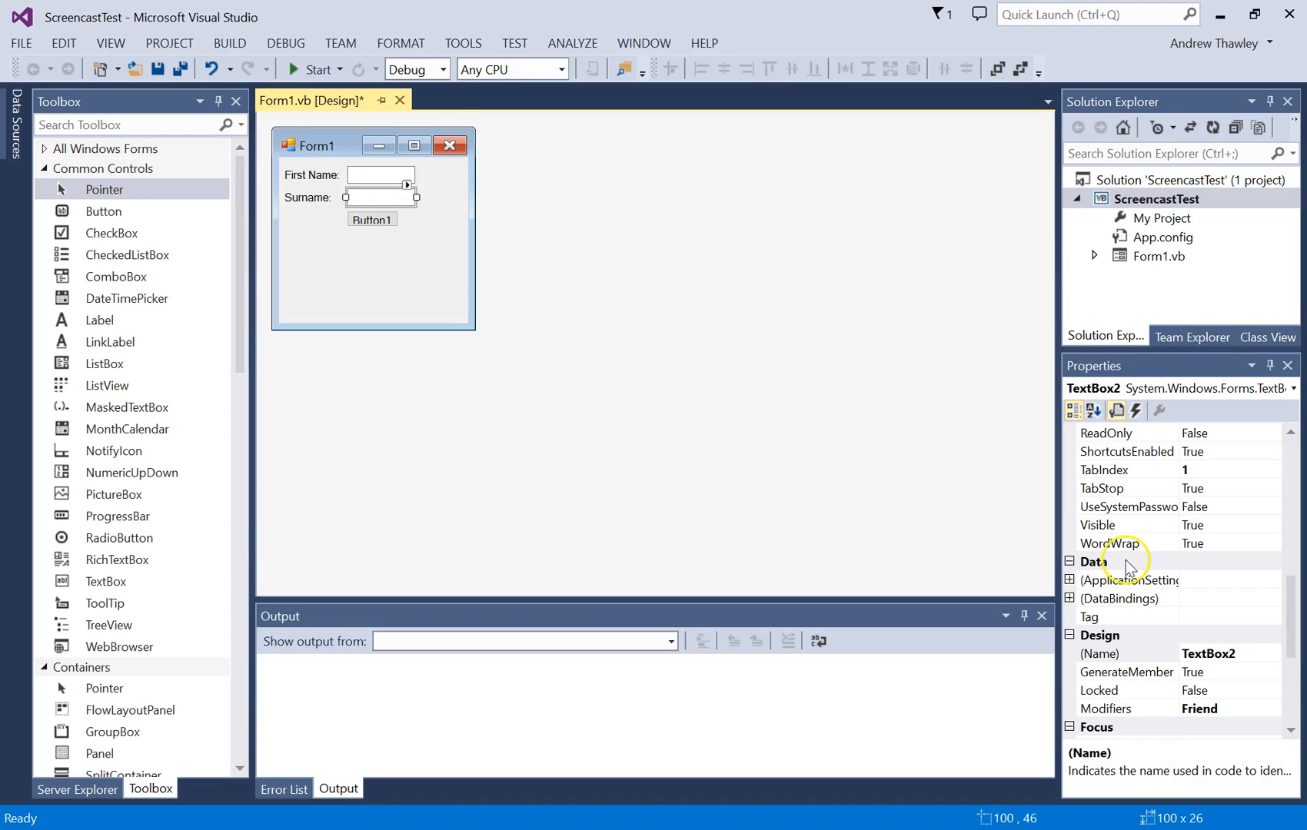
pyautogui.click(1125, 653)
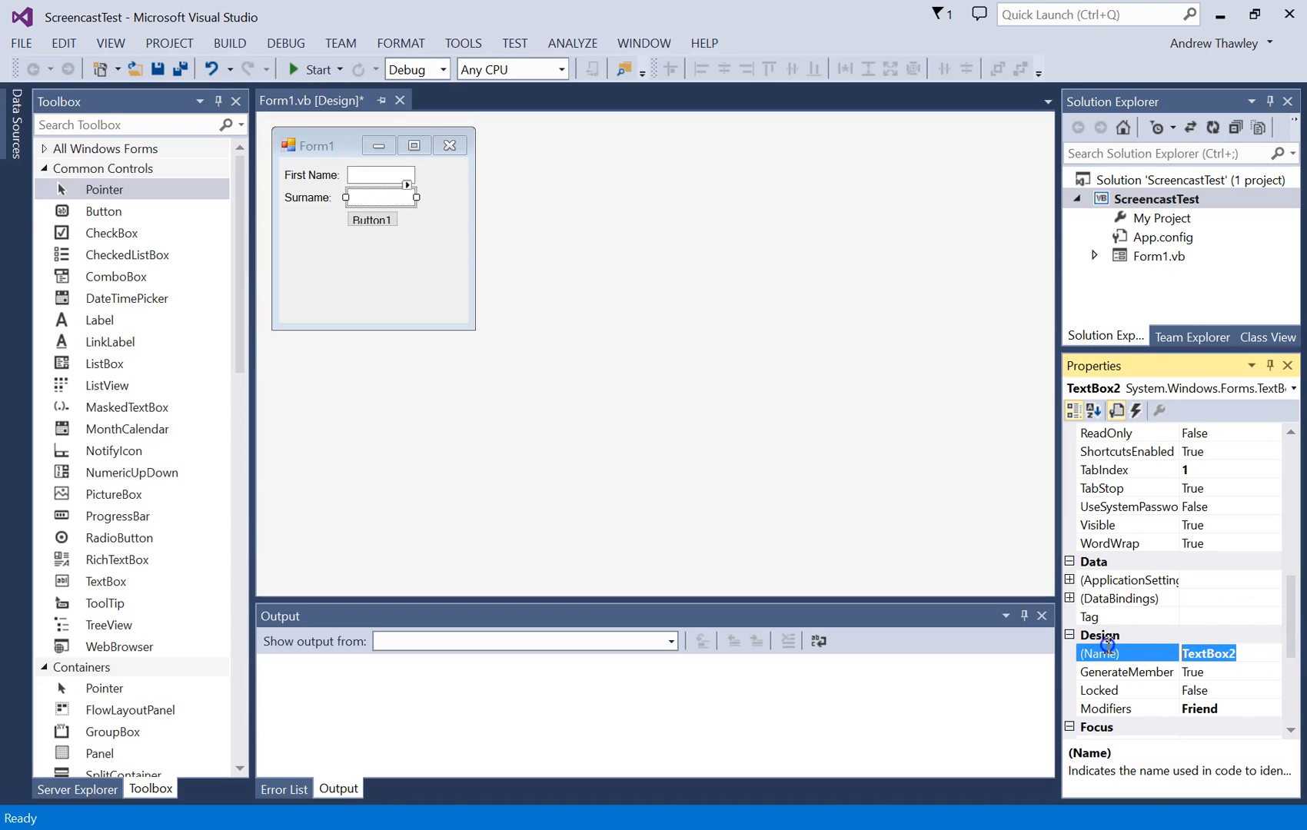
pyautogui.write('txtSurname')
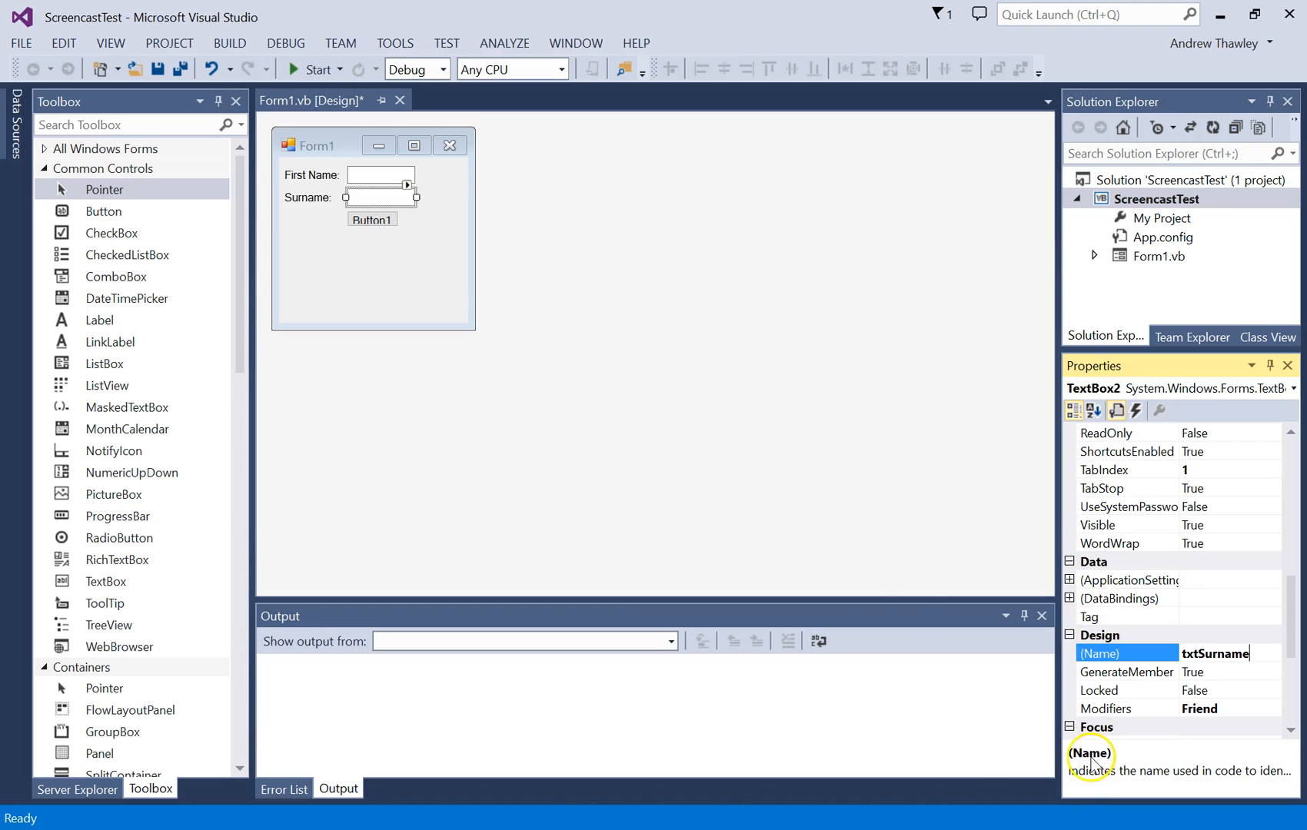
pyautogui.click(372, 219)
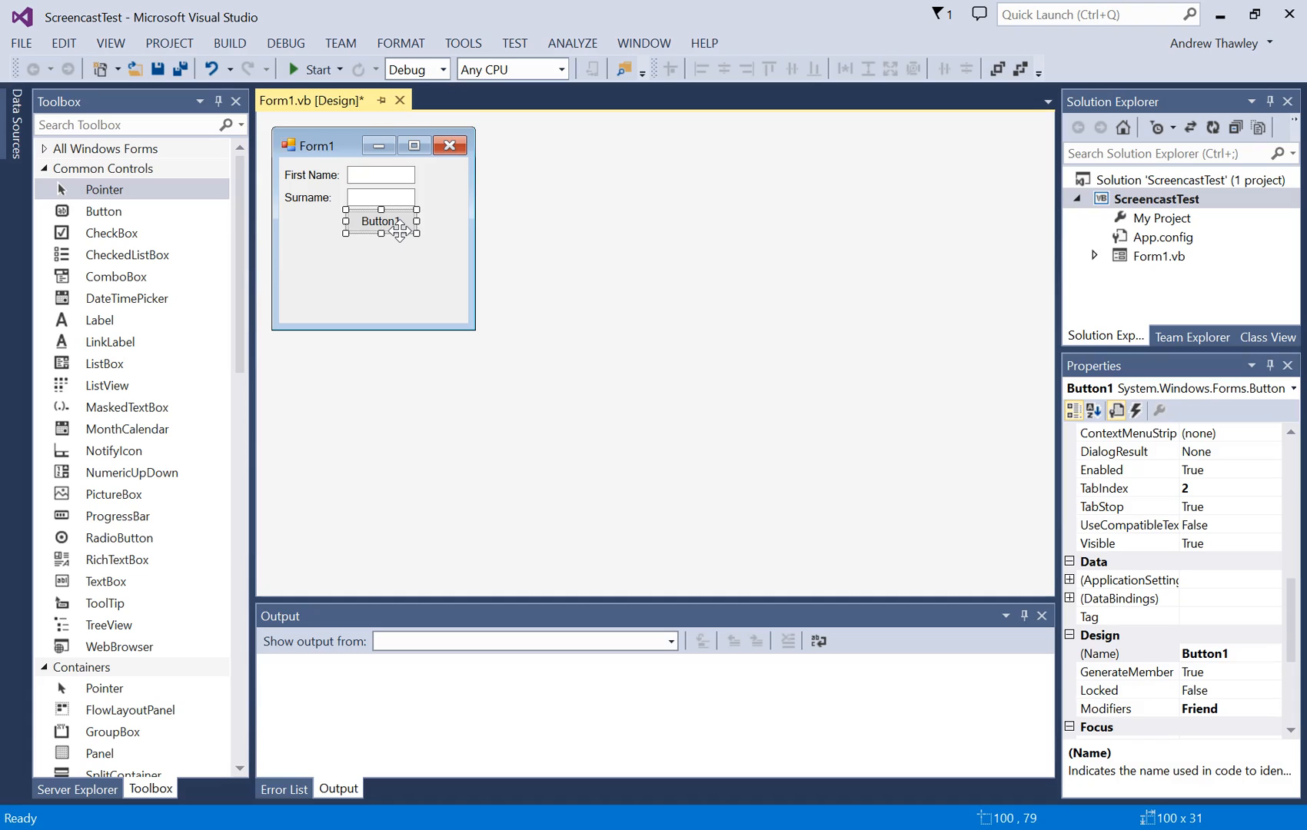
pyautogui.moveTo(1228, 707)
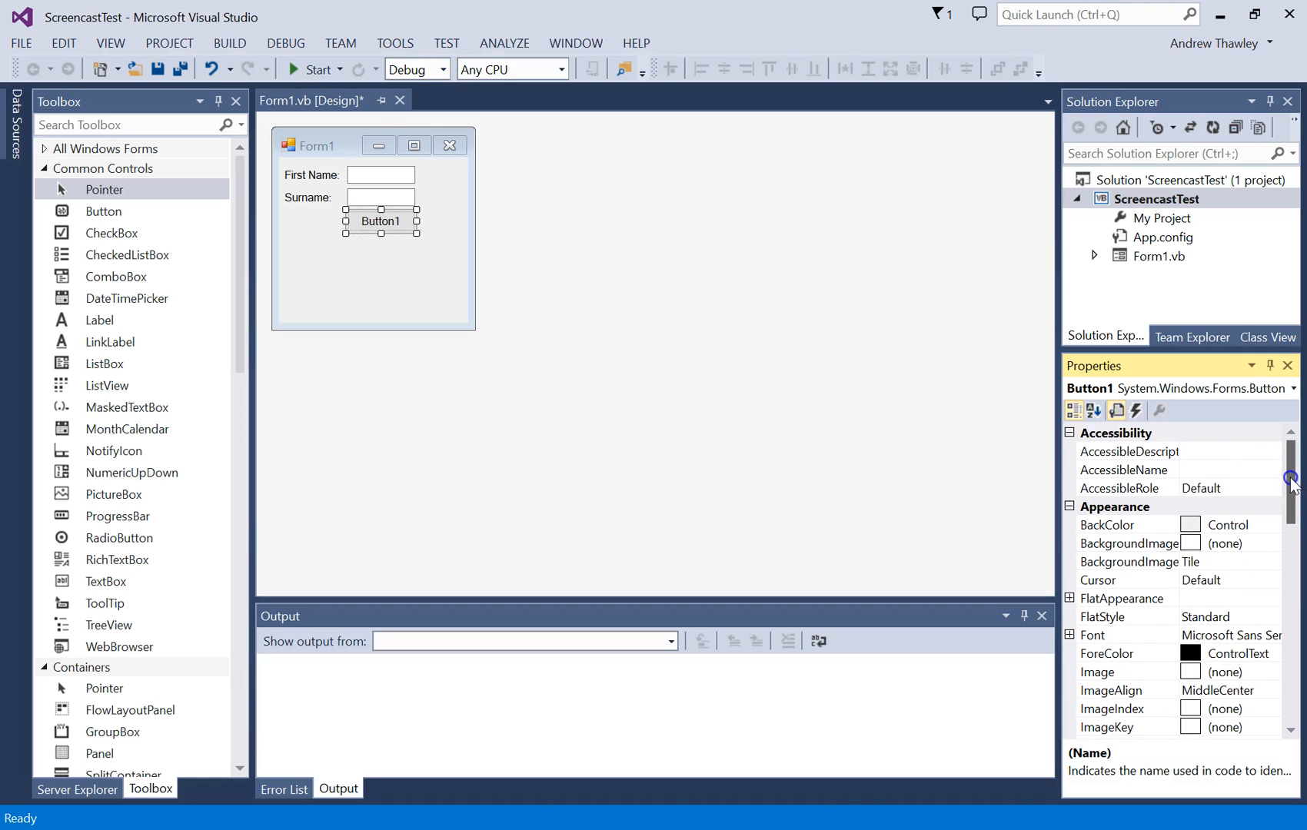
# - Set Button1's Text to 'Combine Names' and its (Name) to btnCombine
pyautogui.scroll(-3)
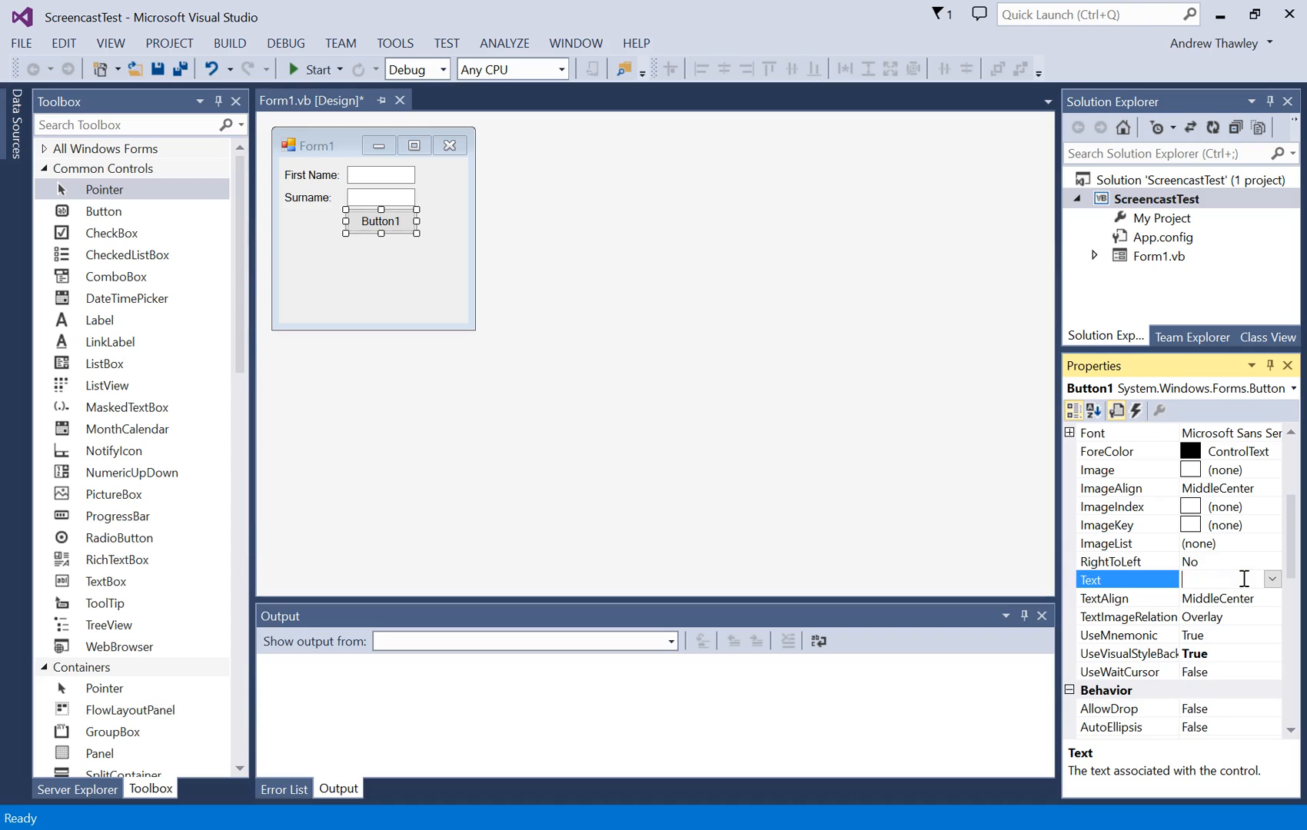
pyautogui.write('Combine Nam')
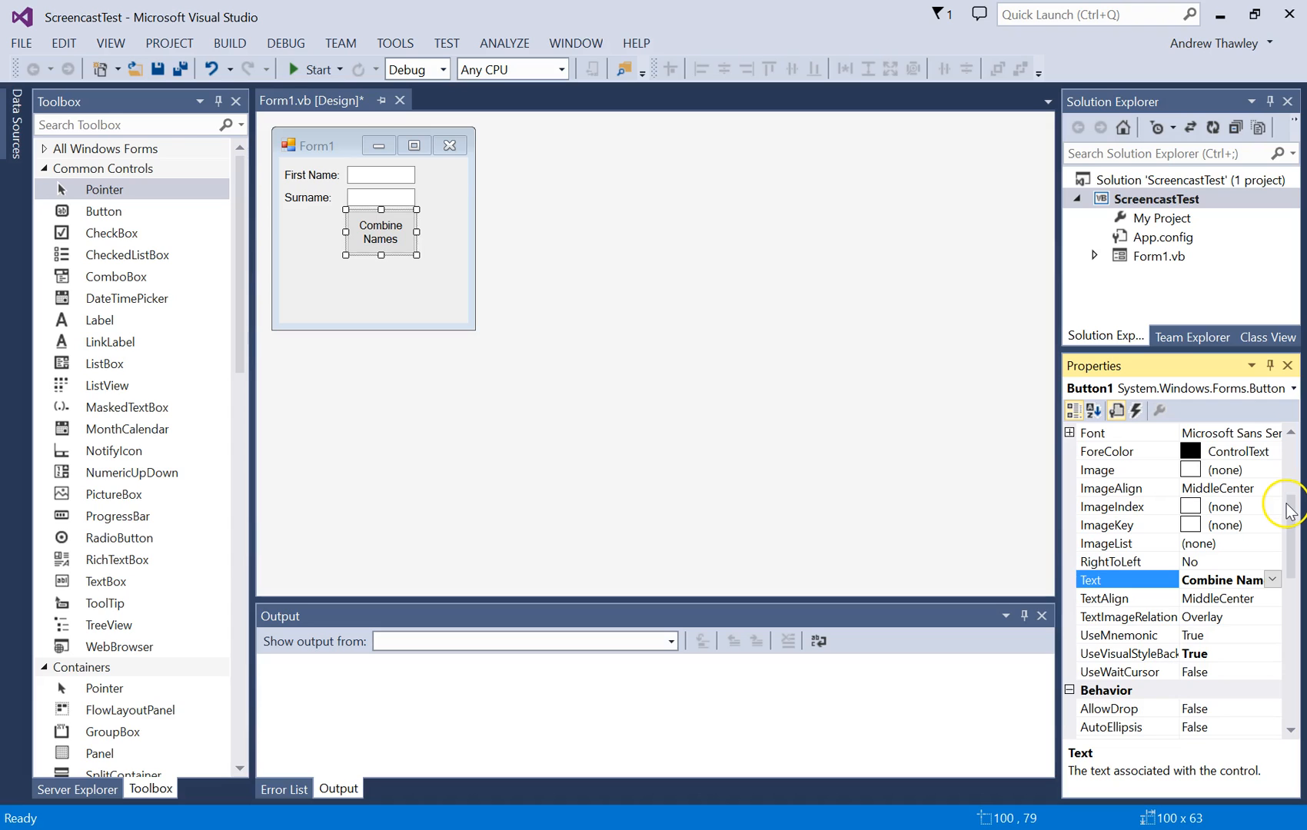
pyautogui.scroll(-3)
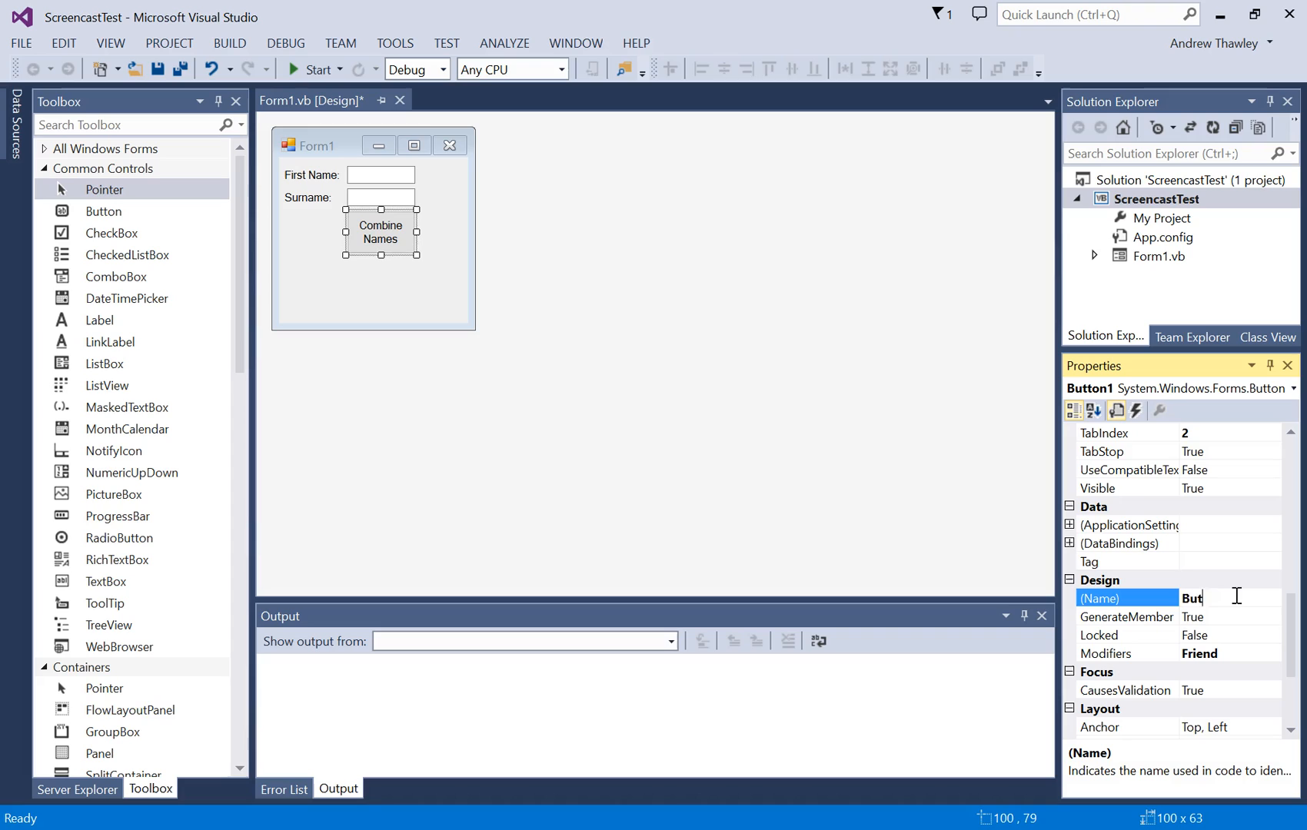
pyautogui.write('btnCombine')
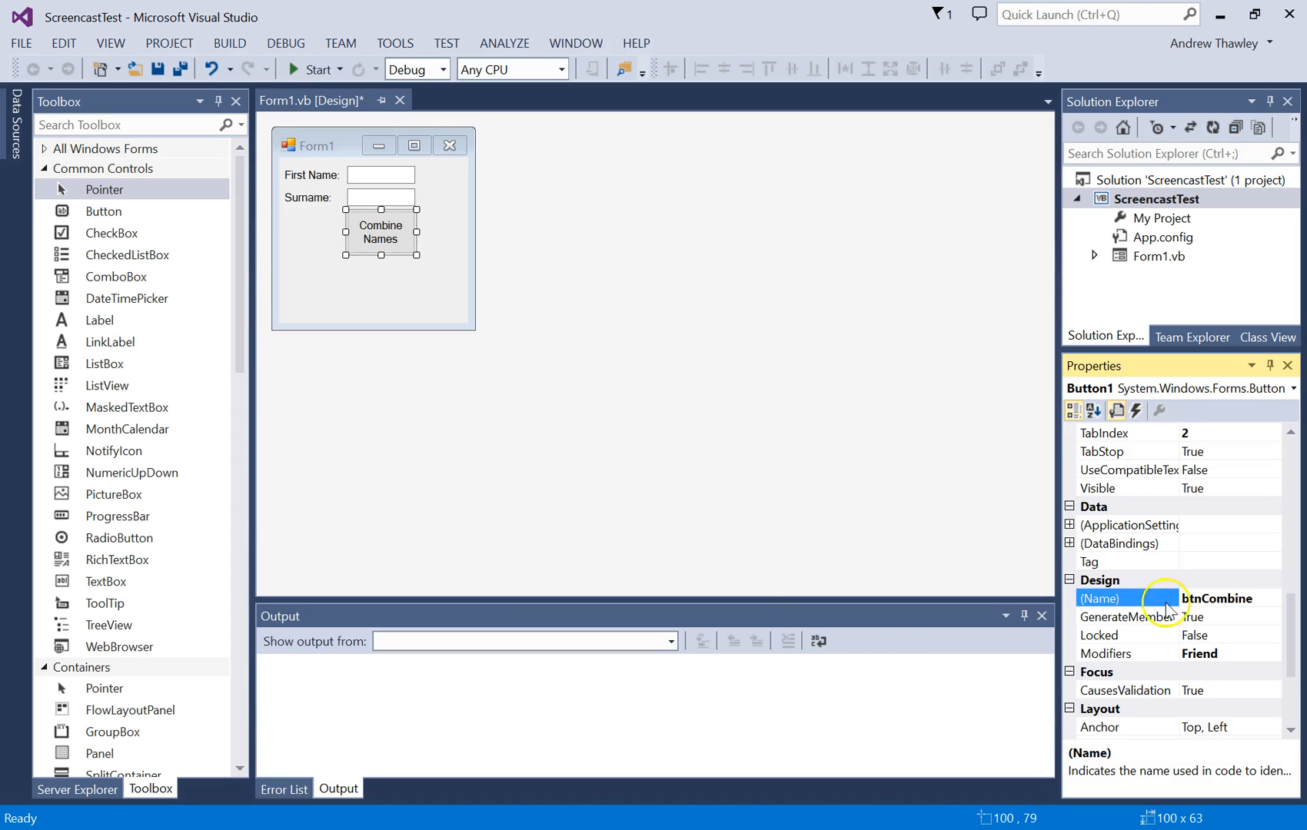
pyautogui.click(380, 174)
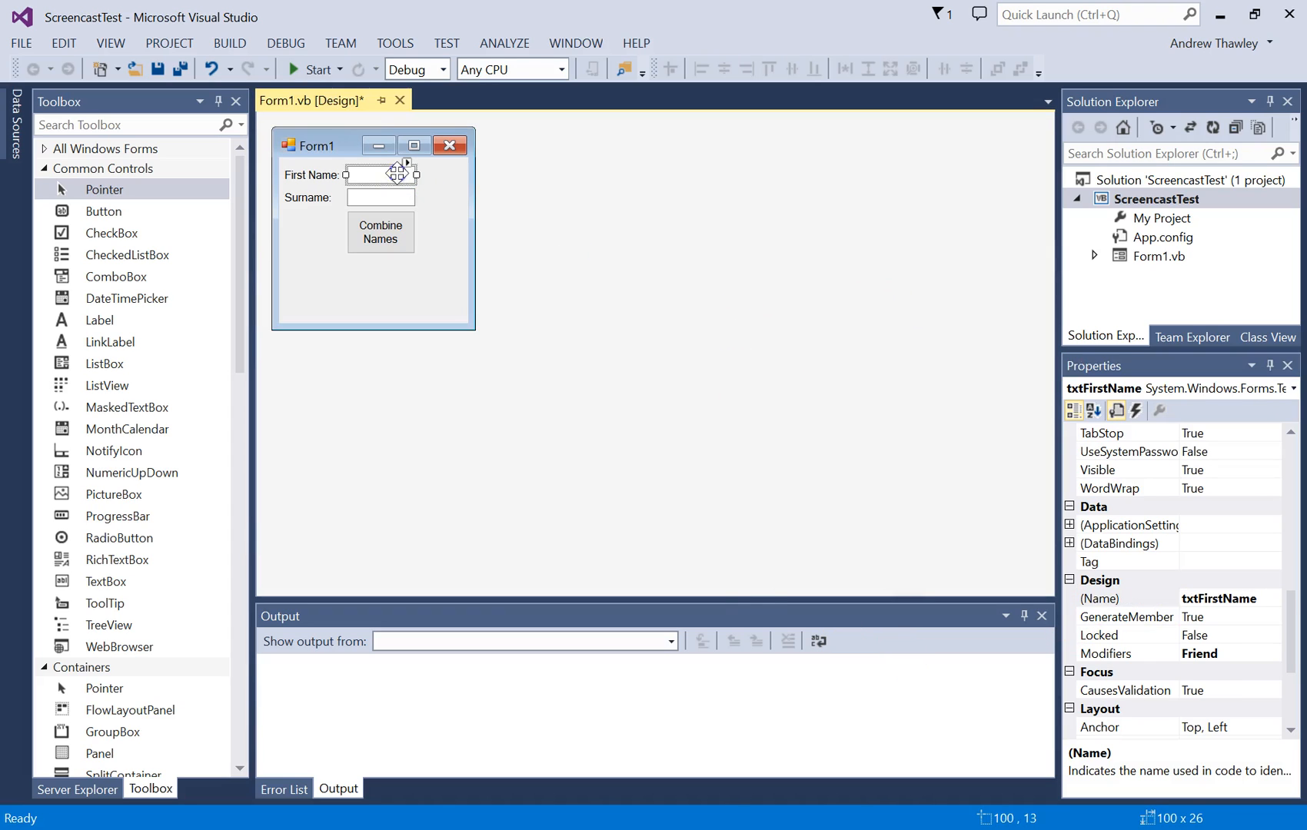
pyautogui.click(380, 198)
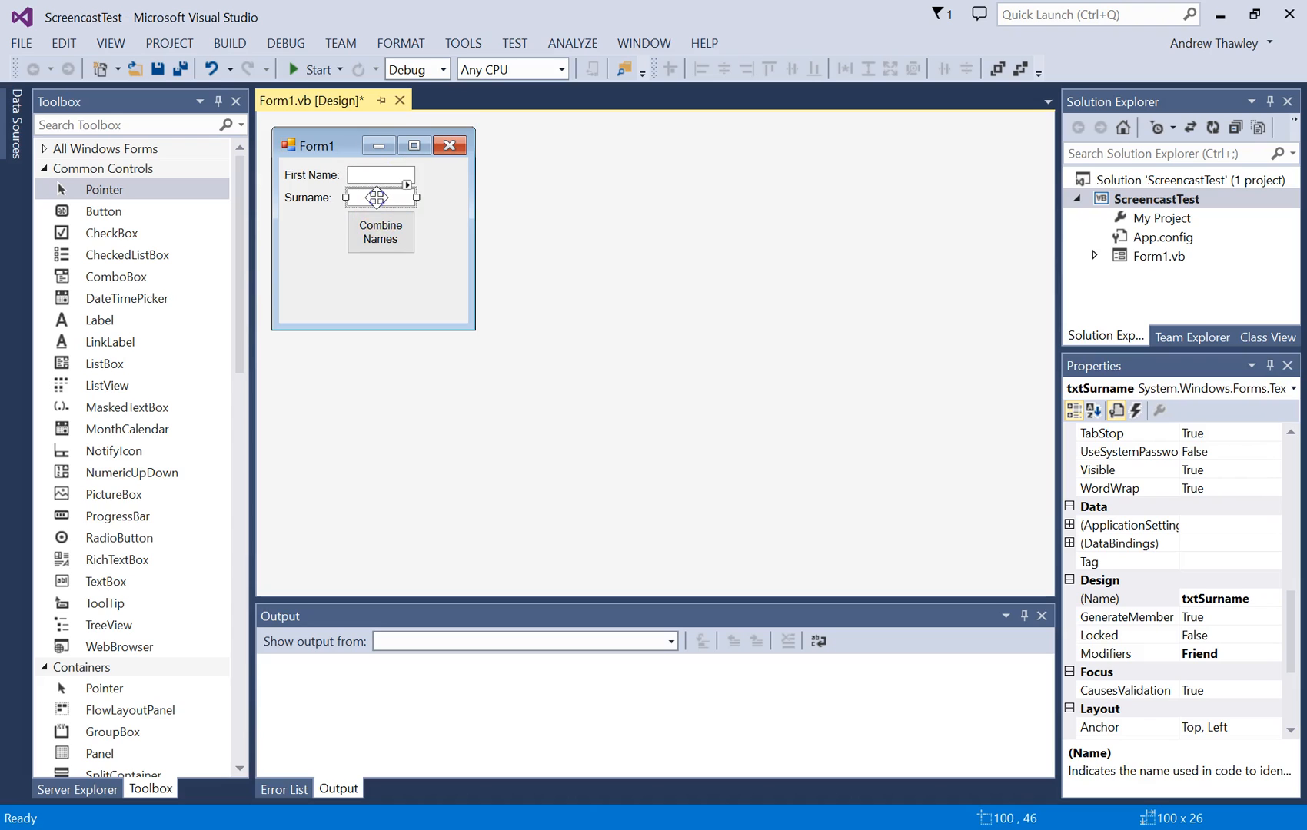
pyautogui.click(380, 233)
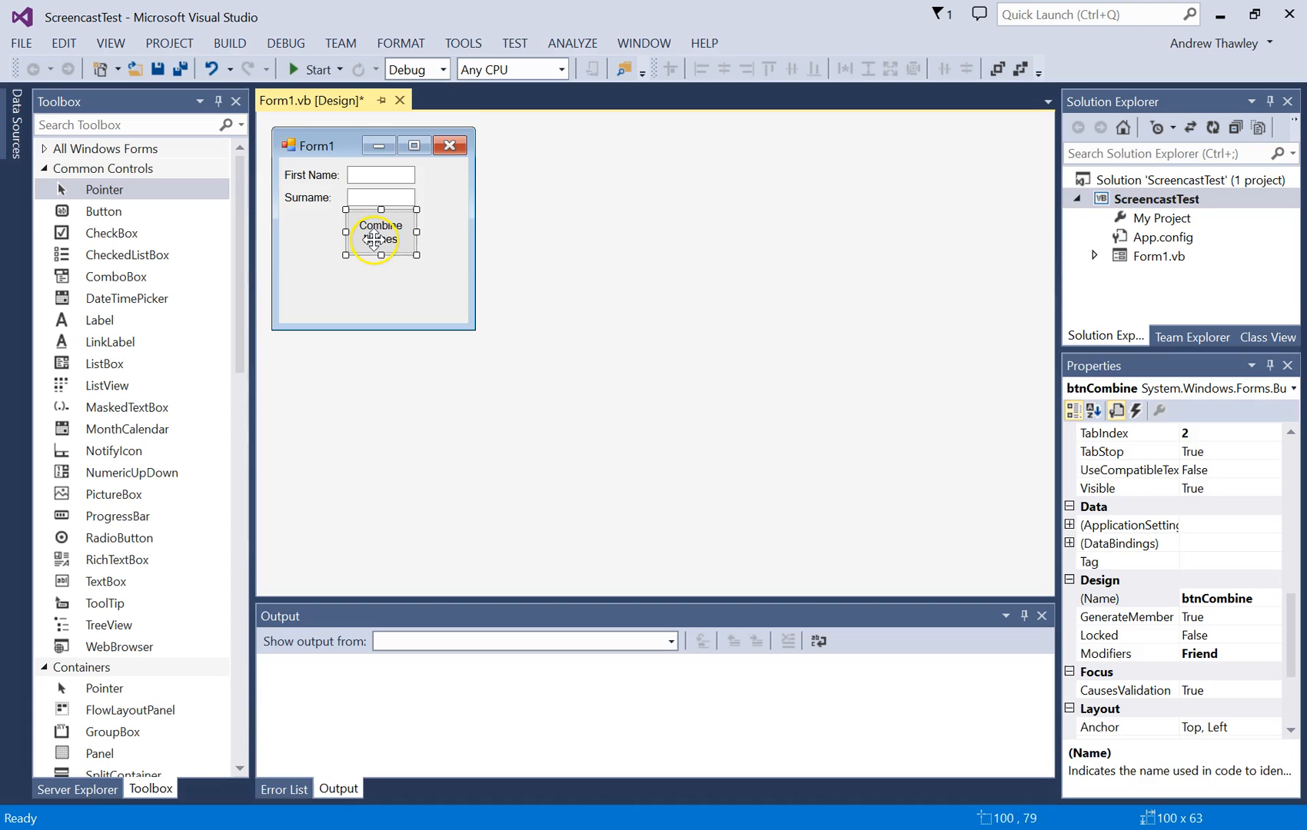
# - Generate the btnCombine_Click handler and declare Dim wholeName As String inside it
pyautogui.doubleClick(380, 236)
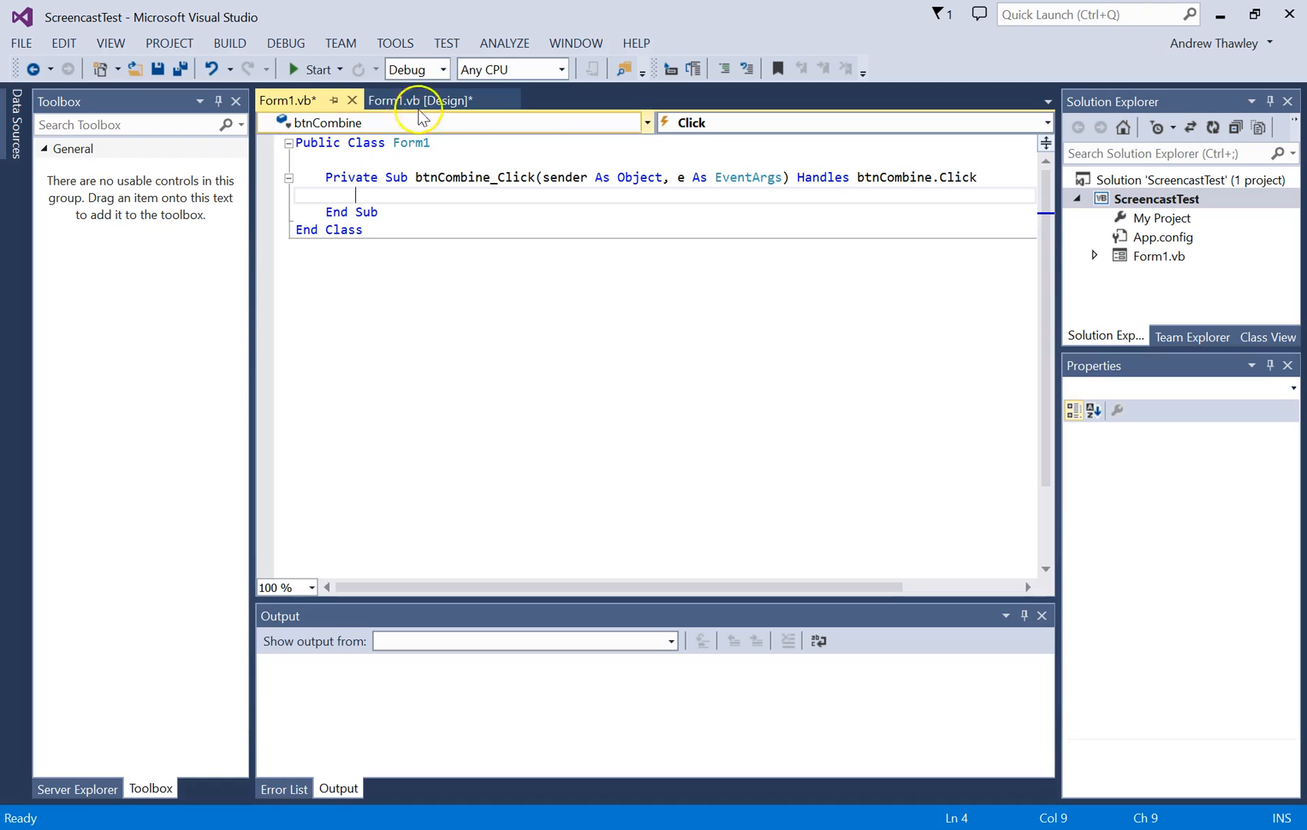
pyautogui.click(421, 100)
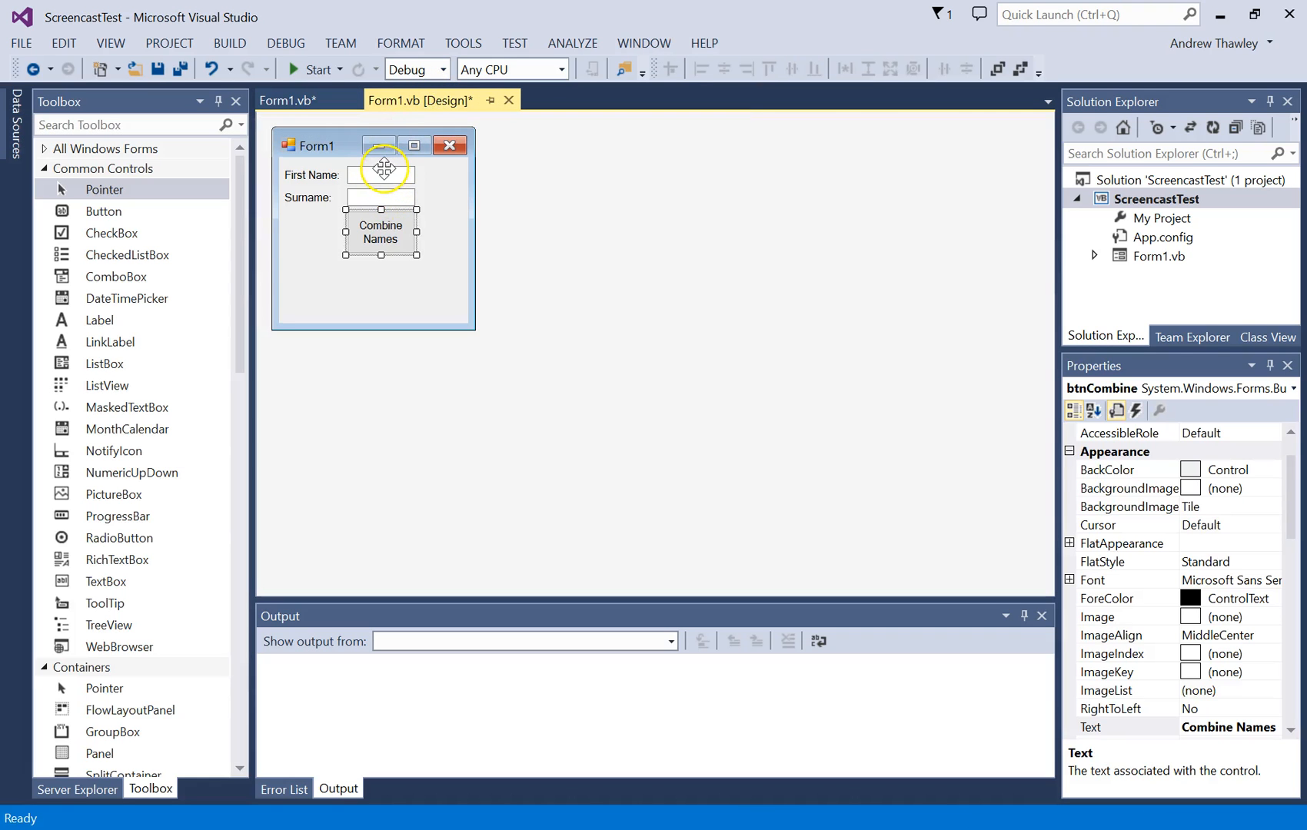
pyautogui.doubleClick(381, 232)
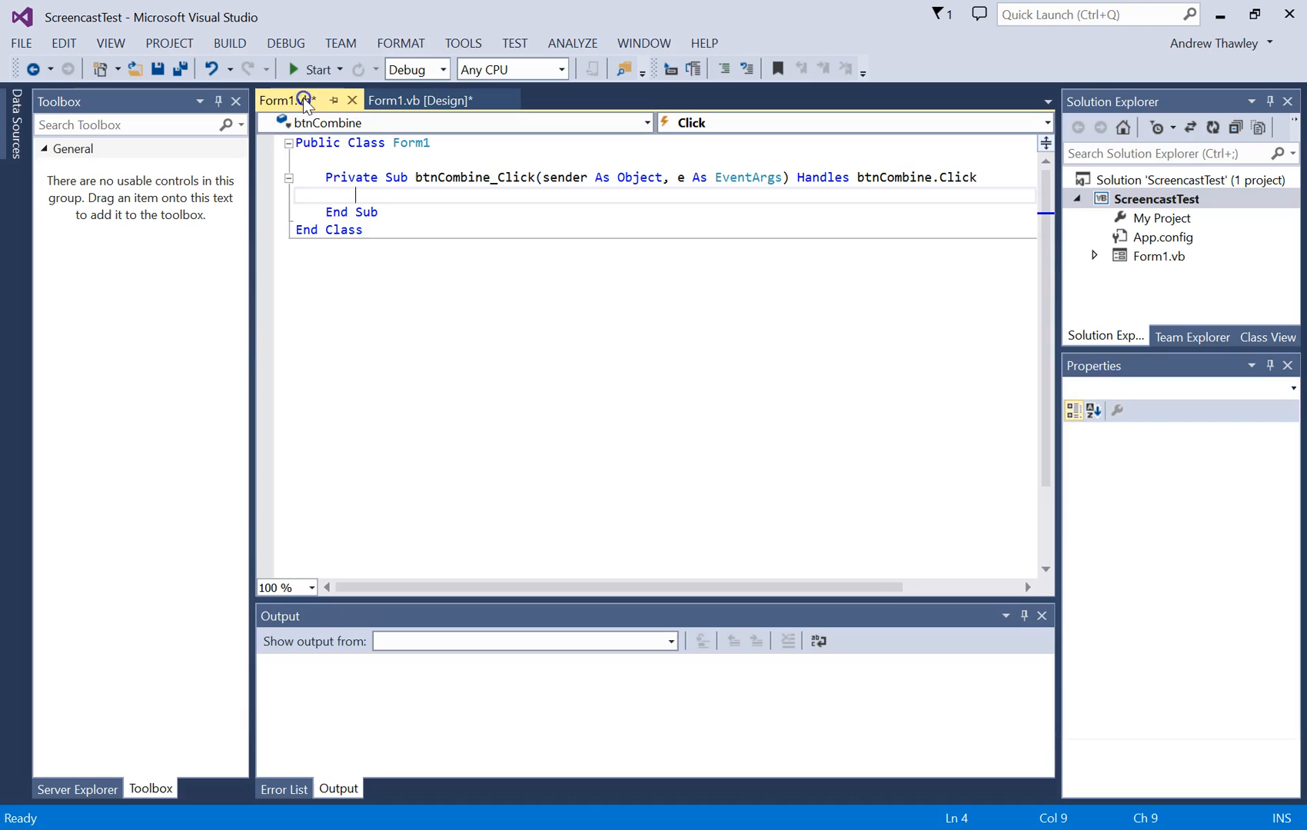
pyautogui.write('Di')
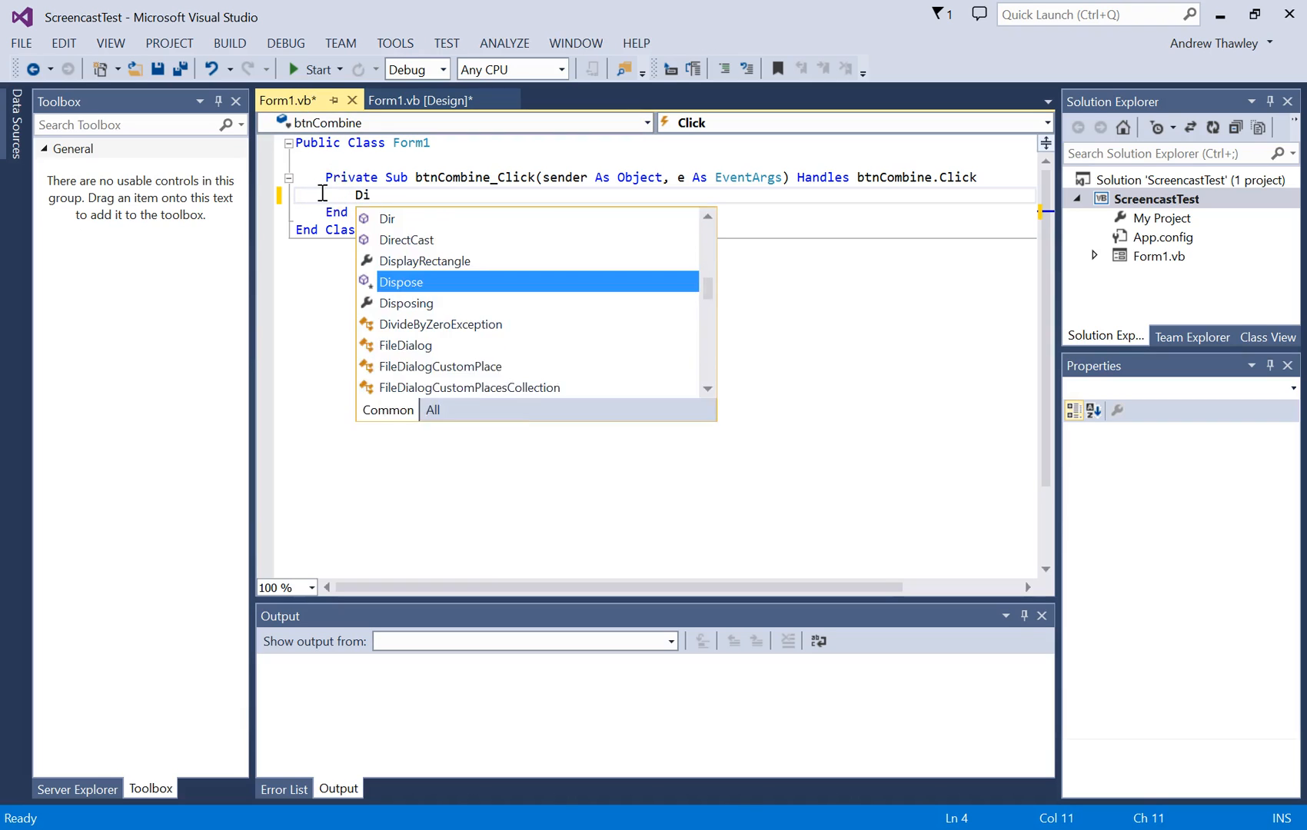
pyautogui.write('m wholeName as')
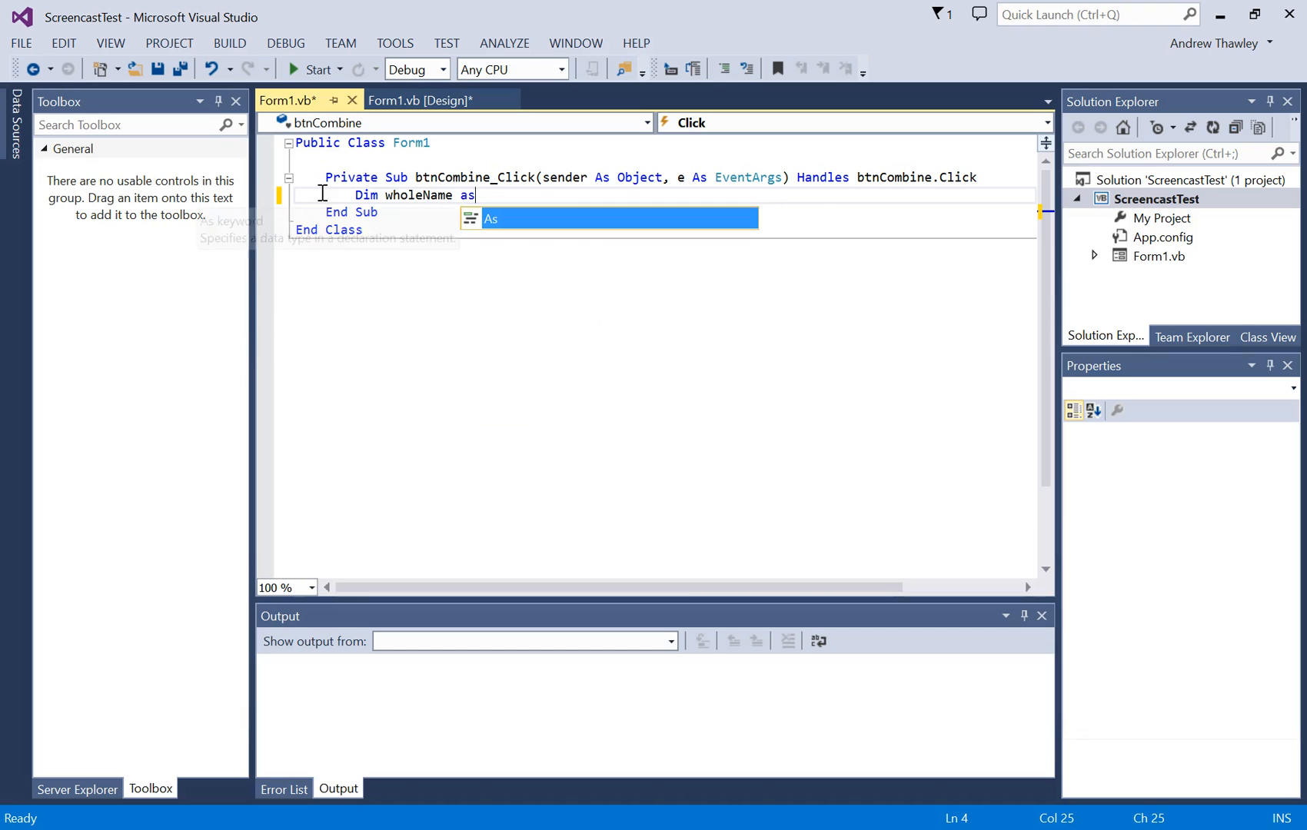
pyautogui.write('String')
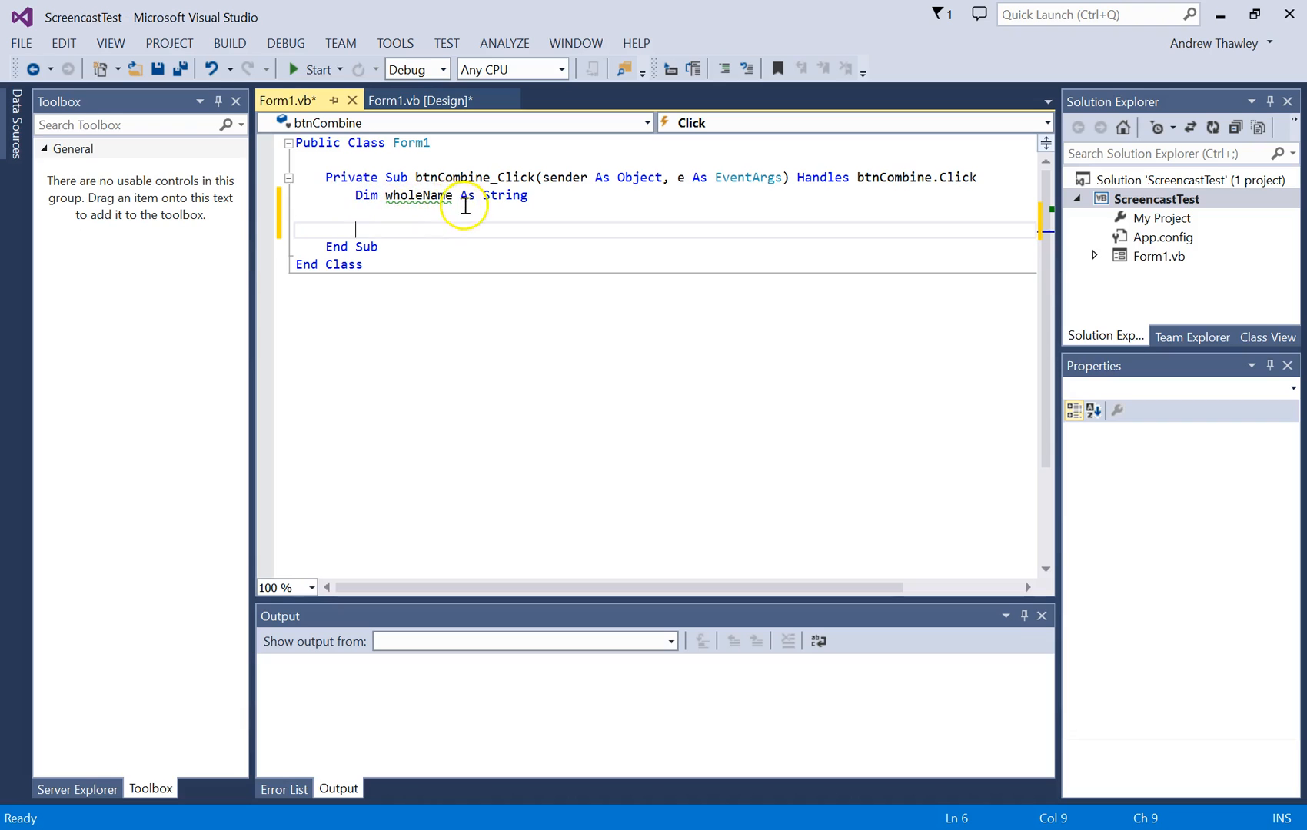
pyautogui.moveTo(409, 250)
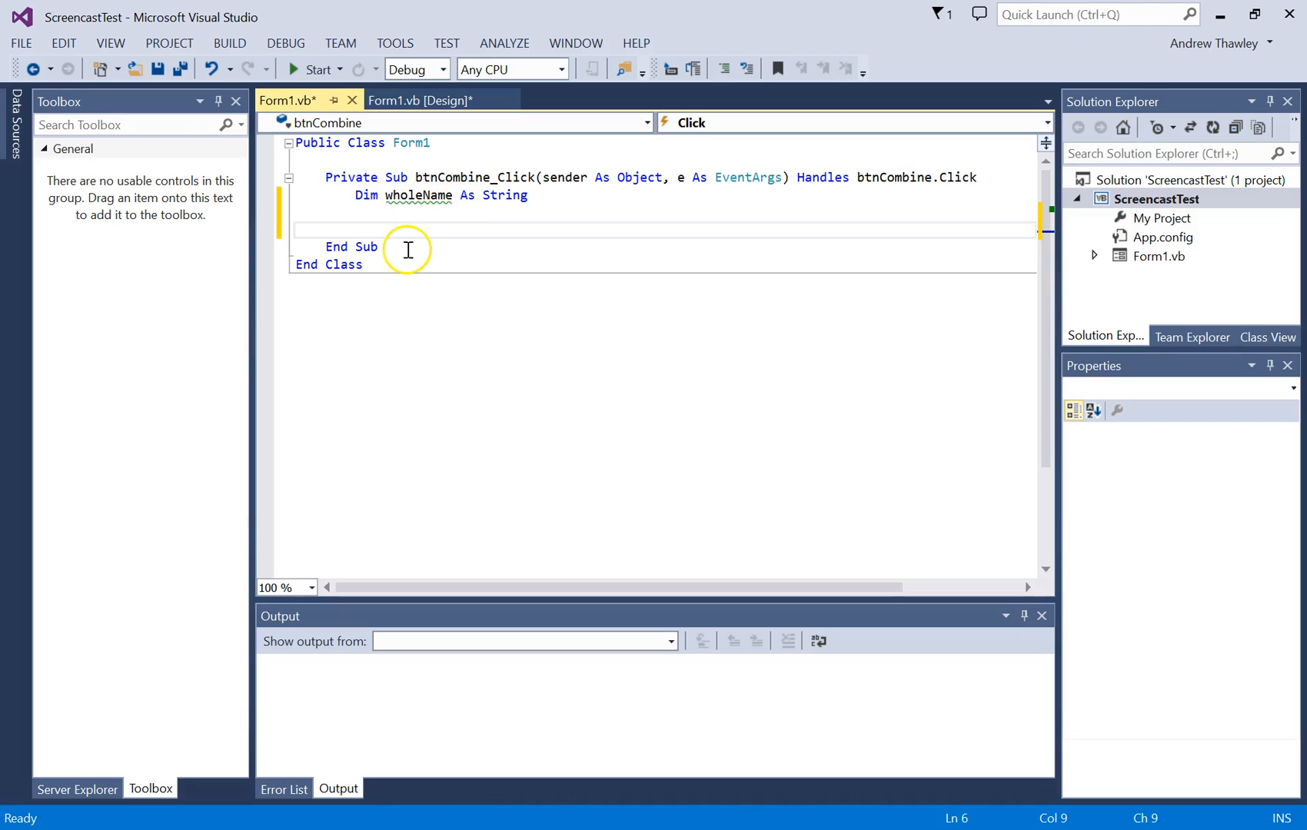
# - Assign wholeName = txtFirstName.Text & txtSurname.Text in the click handler
pyautogui.write('wholeName =')
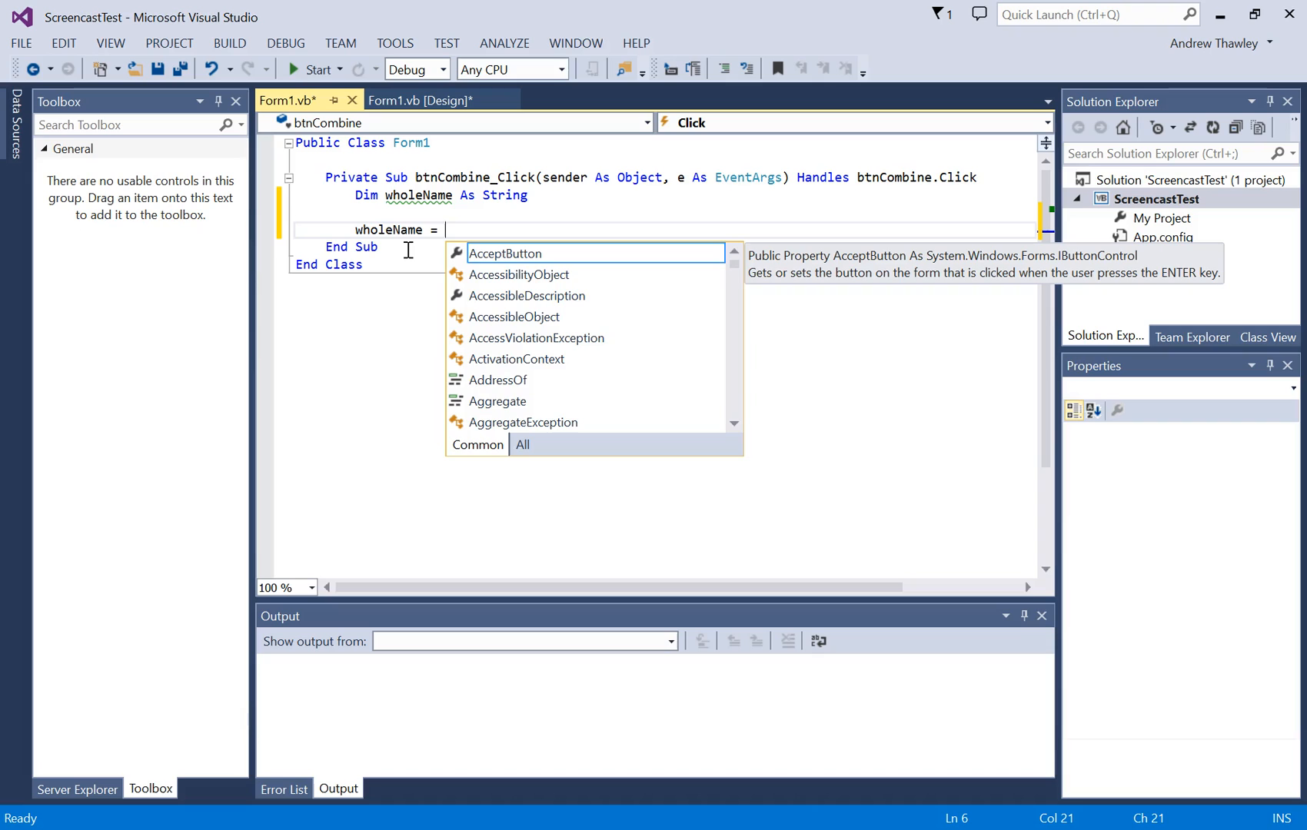
pyautogui.write('txtFirstName')
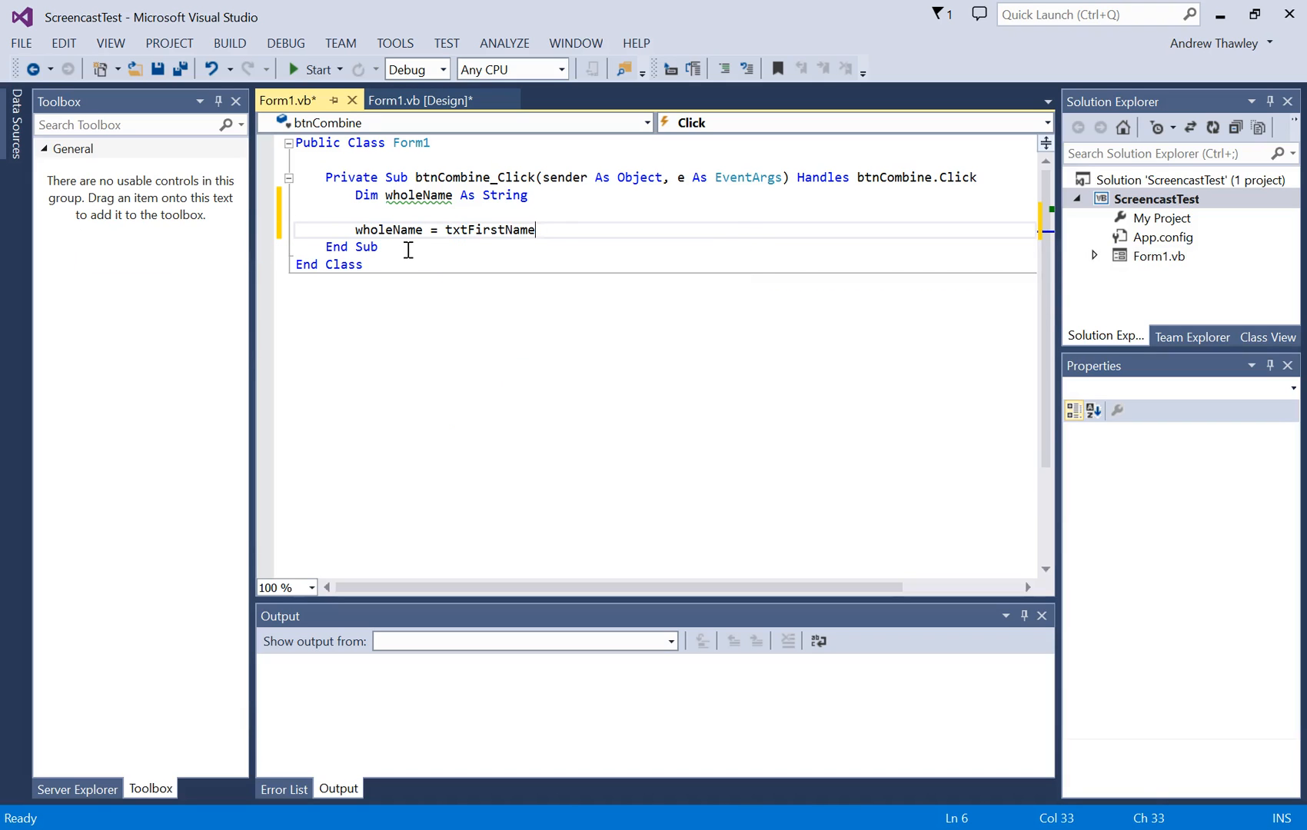
pyautogui.write('.te')
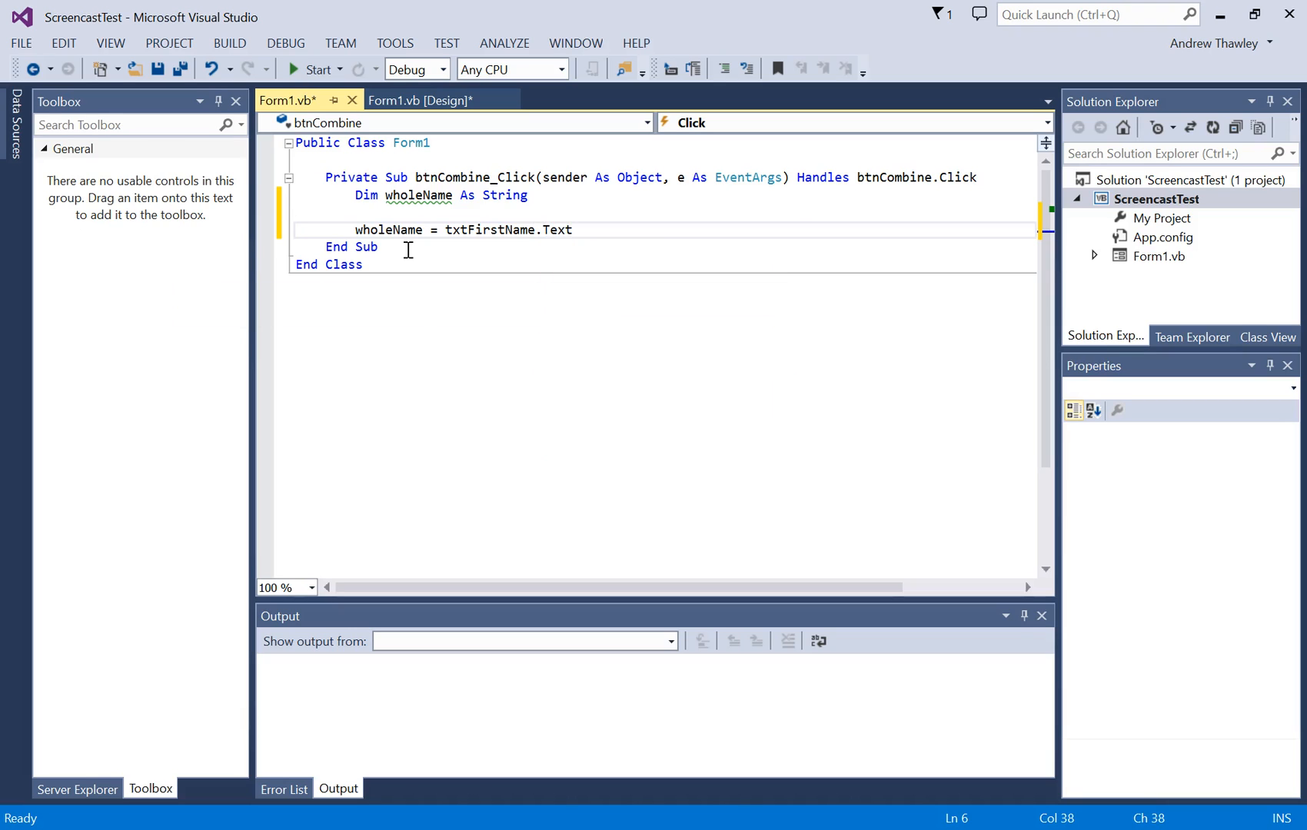
pyautogui.write('&')
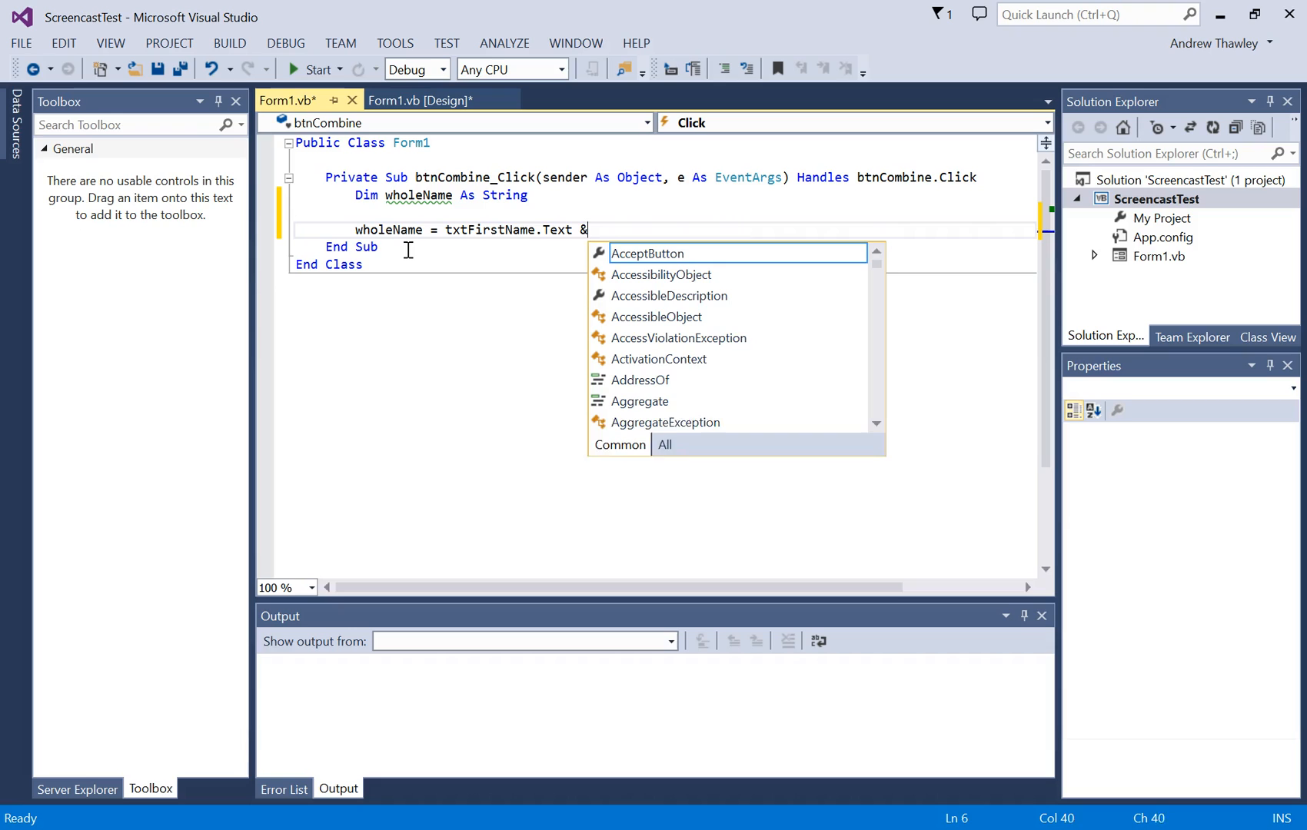
pyautogui.write('tx')
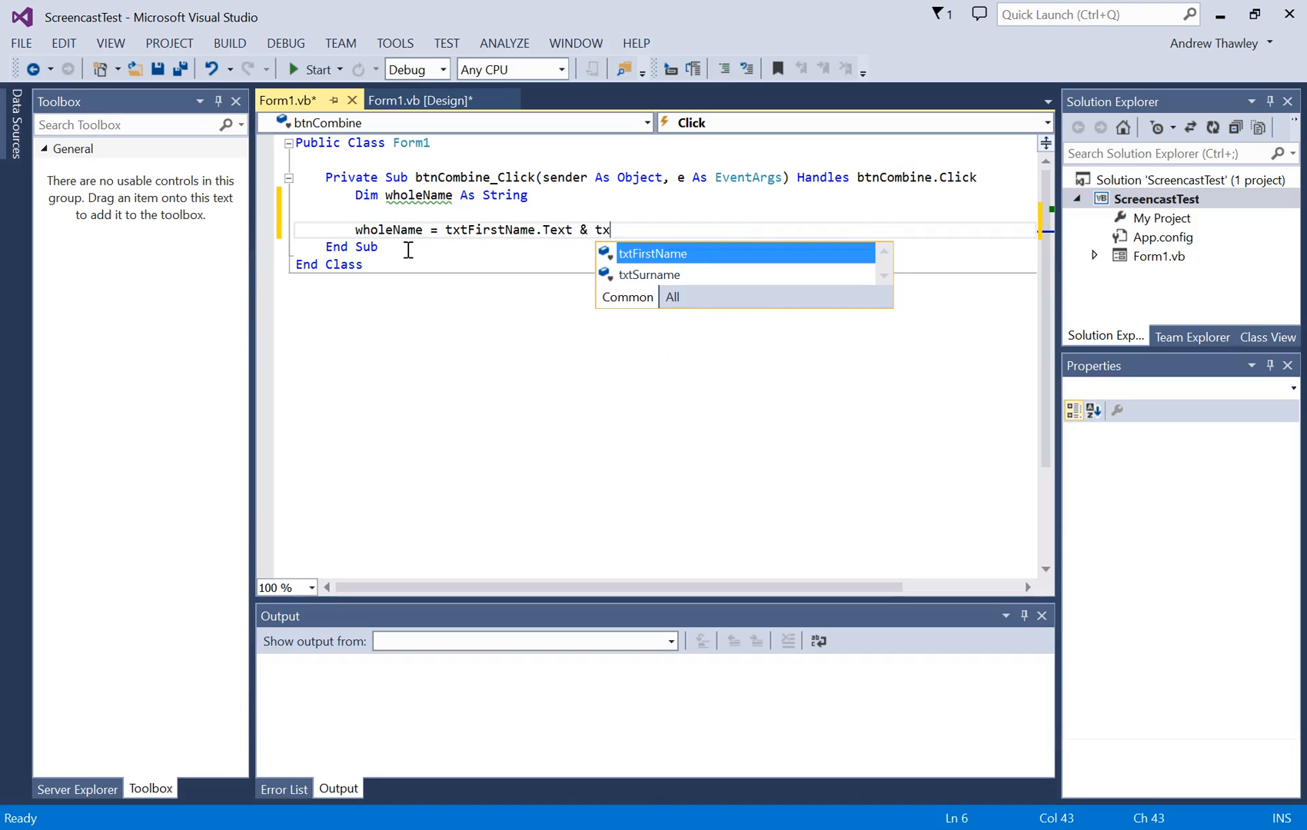
pyautogui.write('tSurname.t')
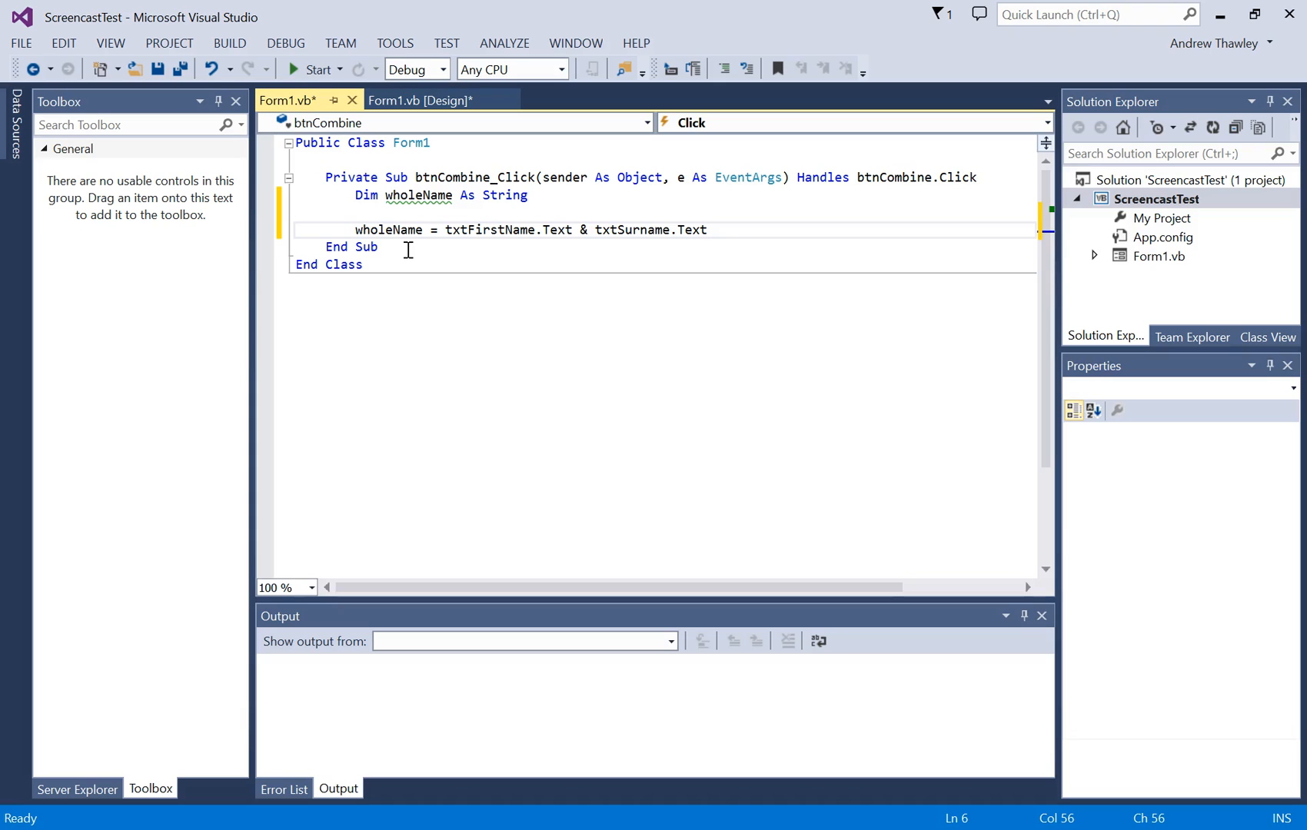
pyautogui.press('enter')
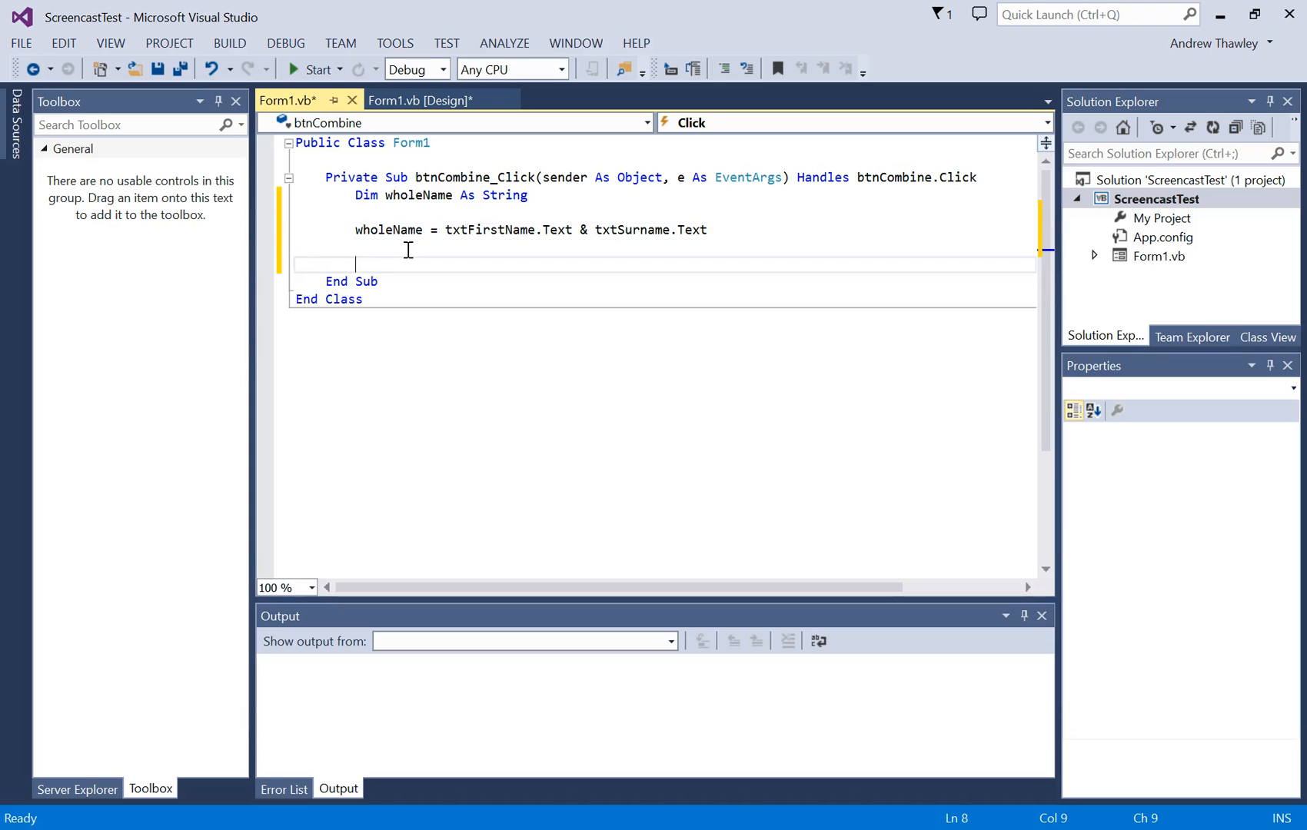
# - Add MsgBox(wholeName) after the assignment and start running the project
pyautogui.write('msg')
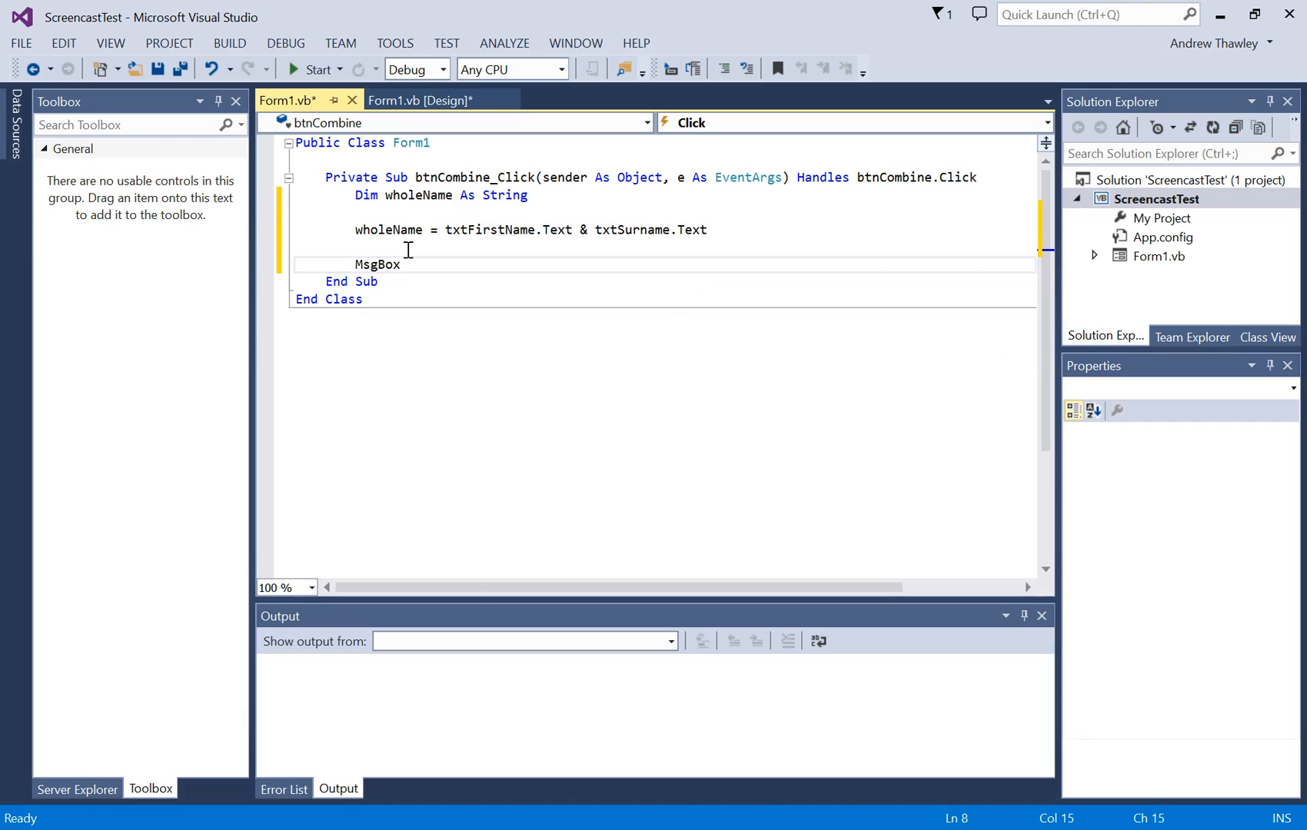
pyautogui.write('(')
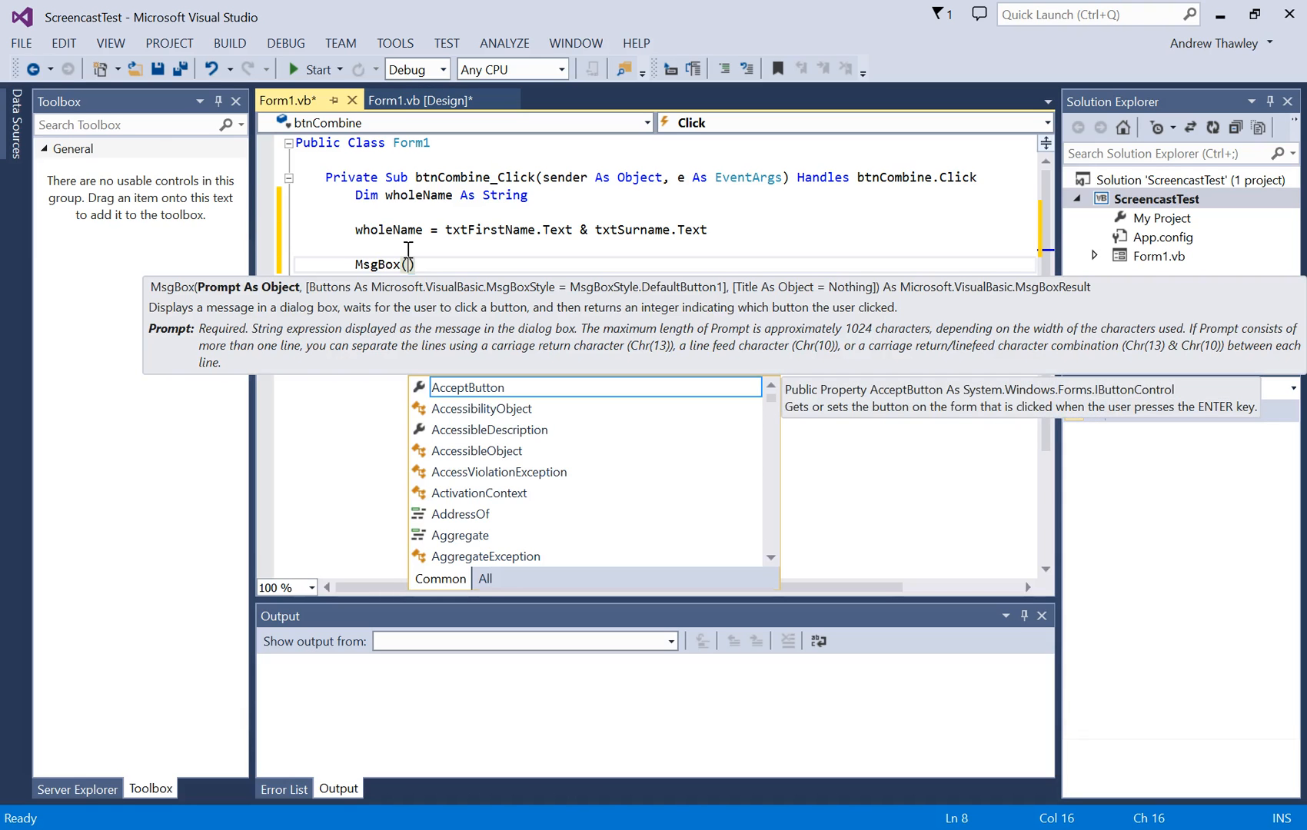
pyautogui.write('"')
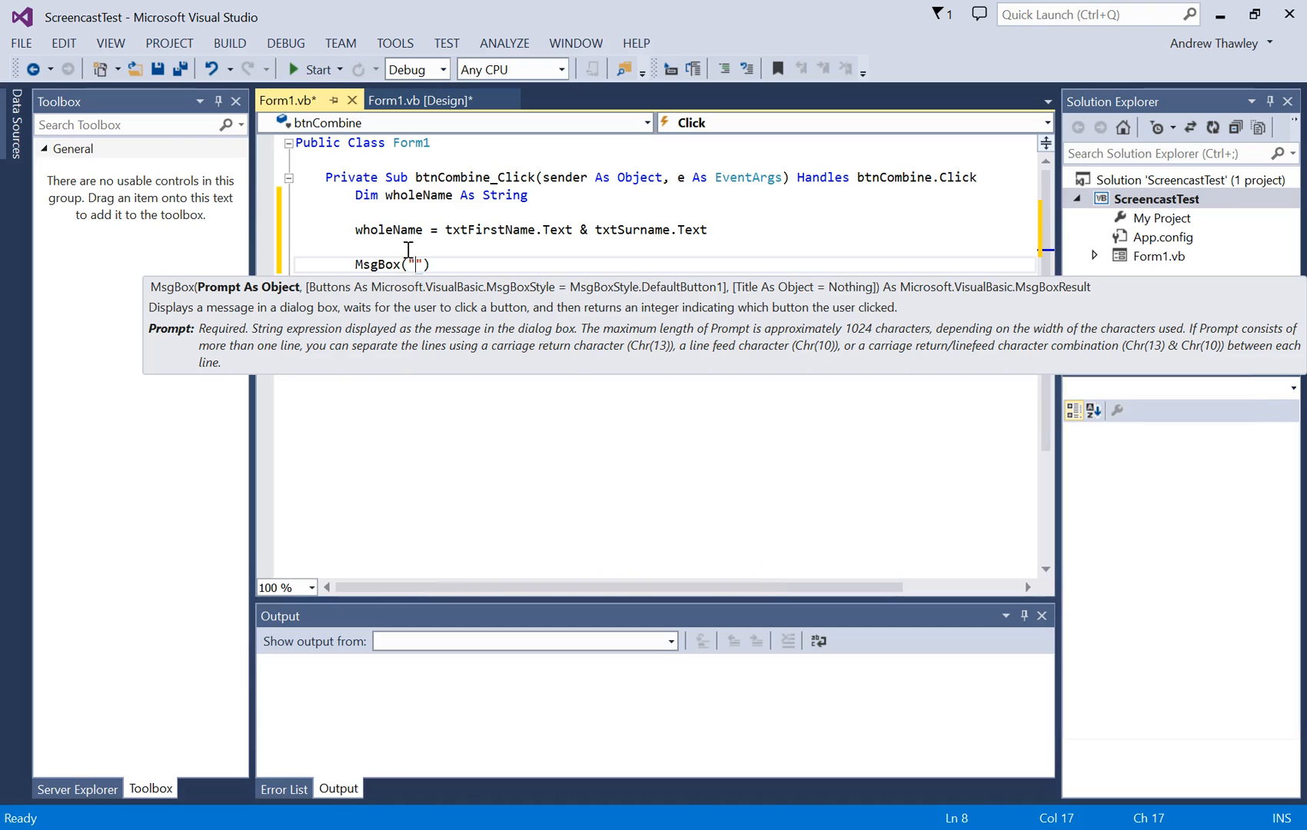
pyautogui.write('Messa')
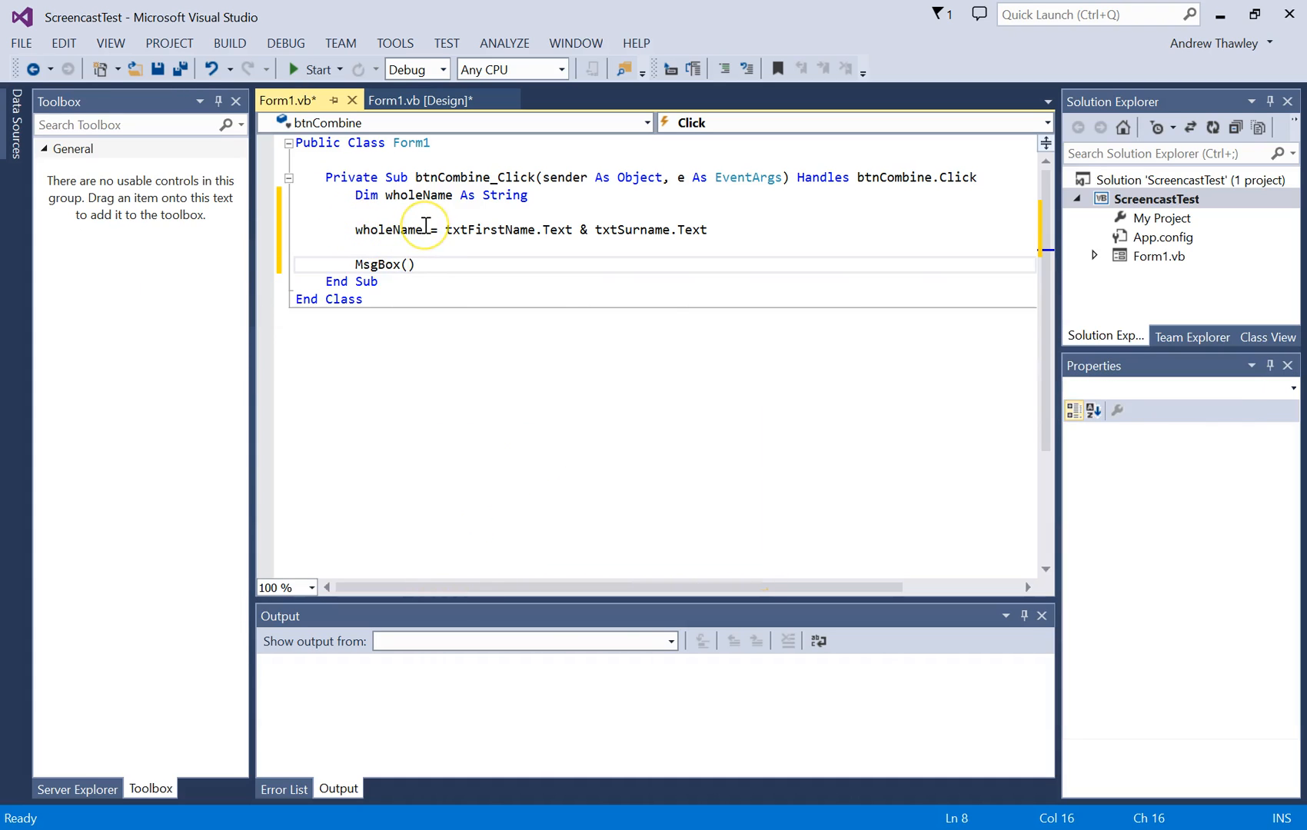
pyautogui.write('wholeName')
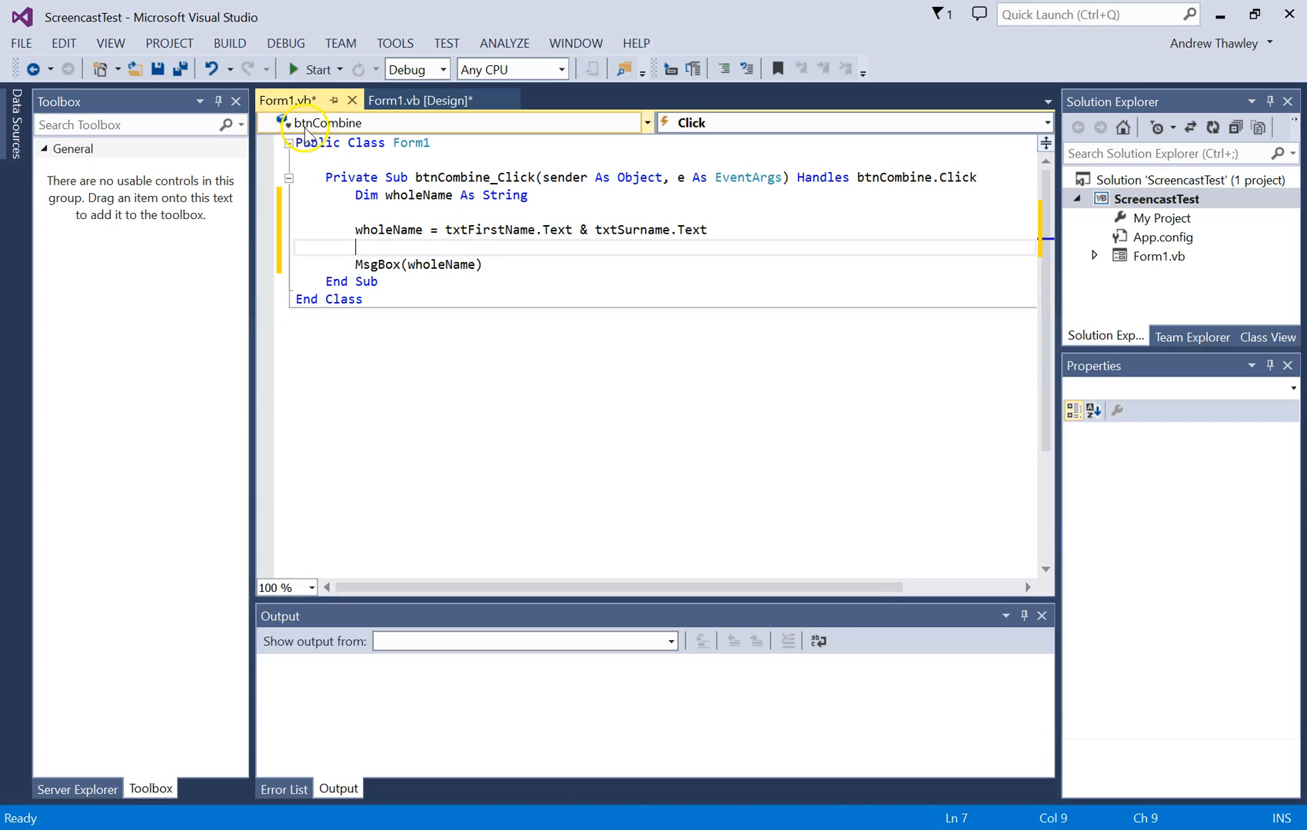
pyautogui.click(315, 69)
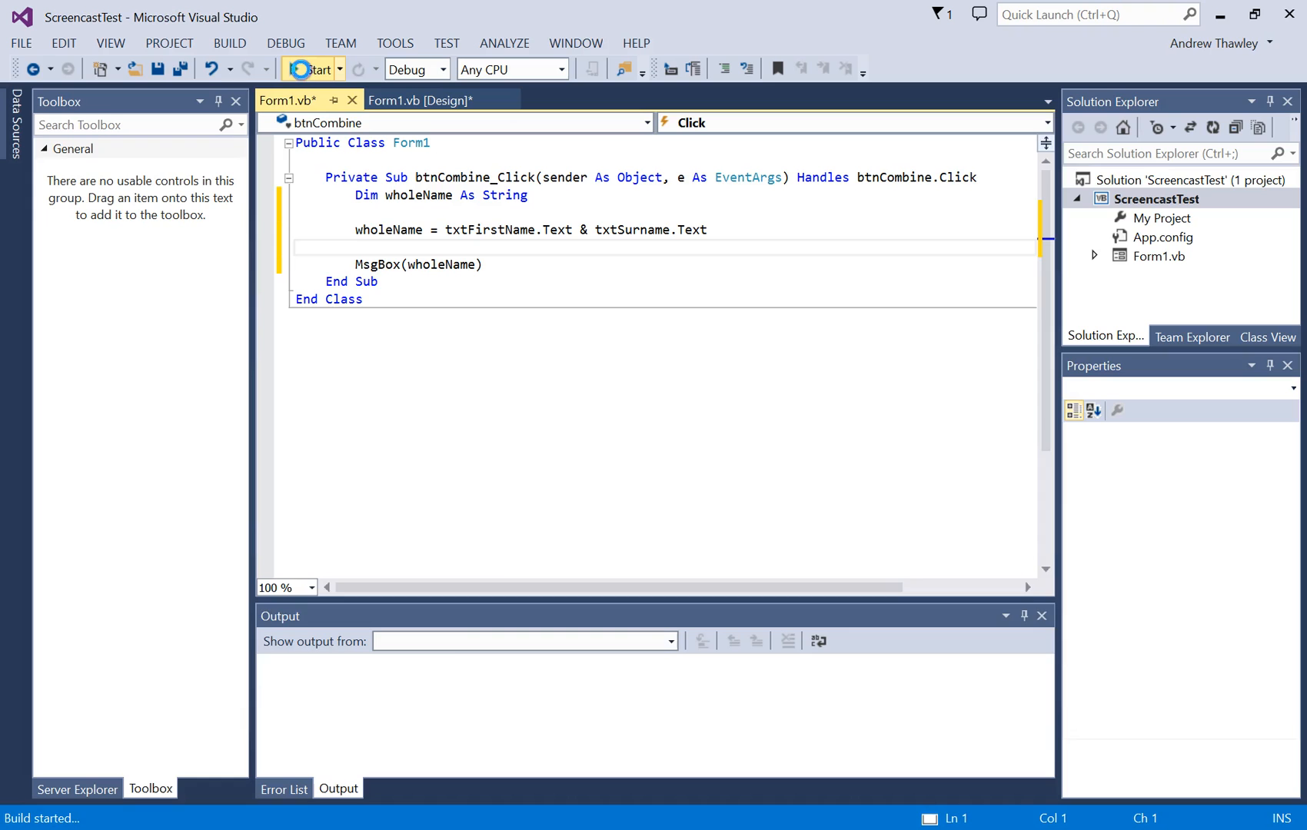
# - Enter James and Dean in the running form; Combine Names shows 'JamesDean' without a space
pyautogui.click(310, 69)
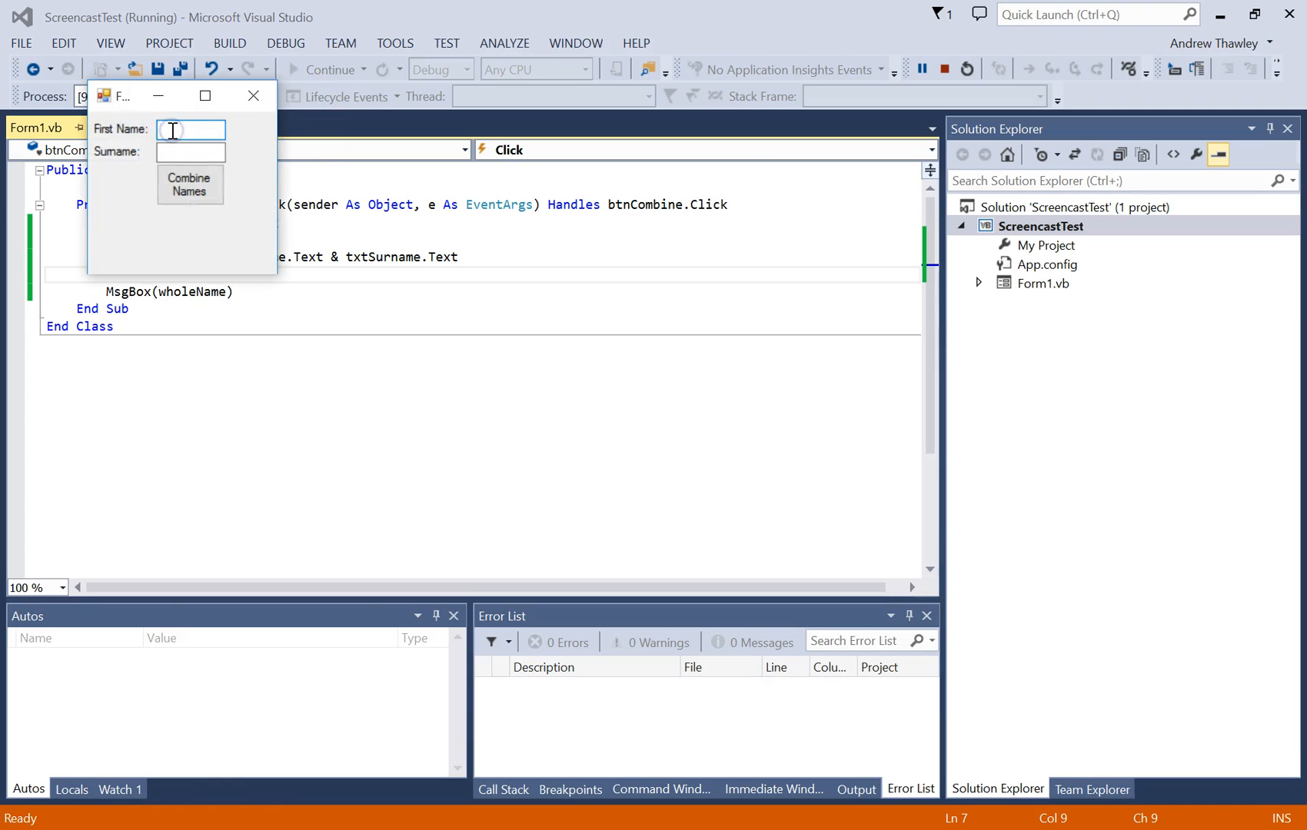
pyautogui.write('James')
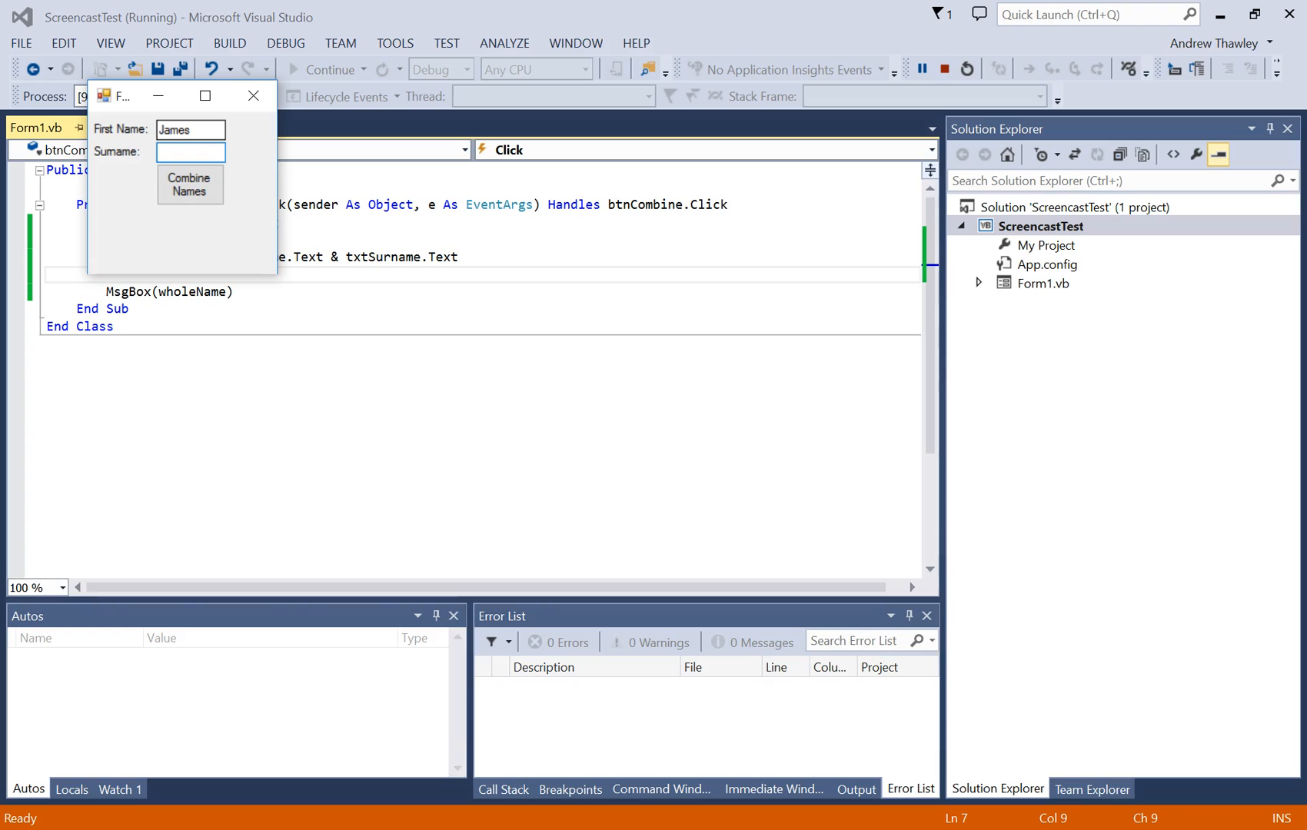
pyautogui.write('Dean')
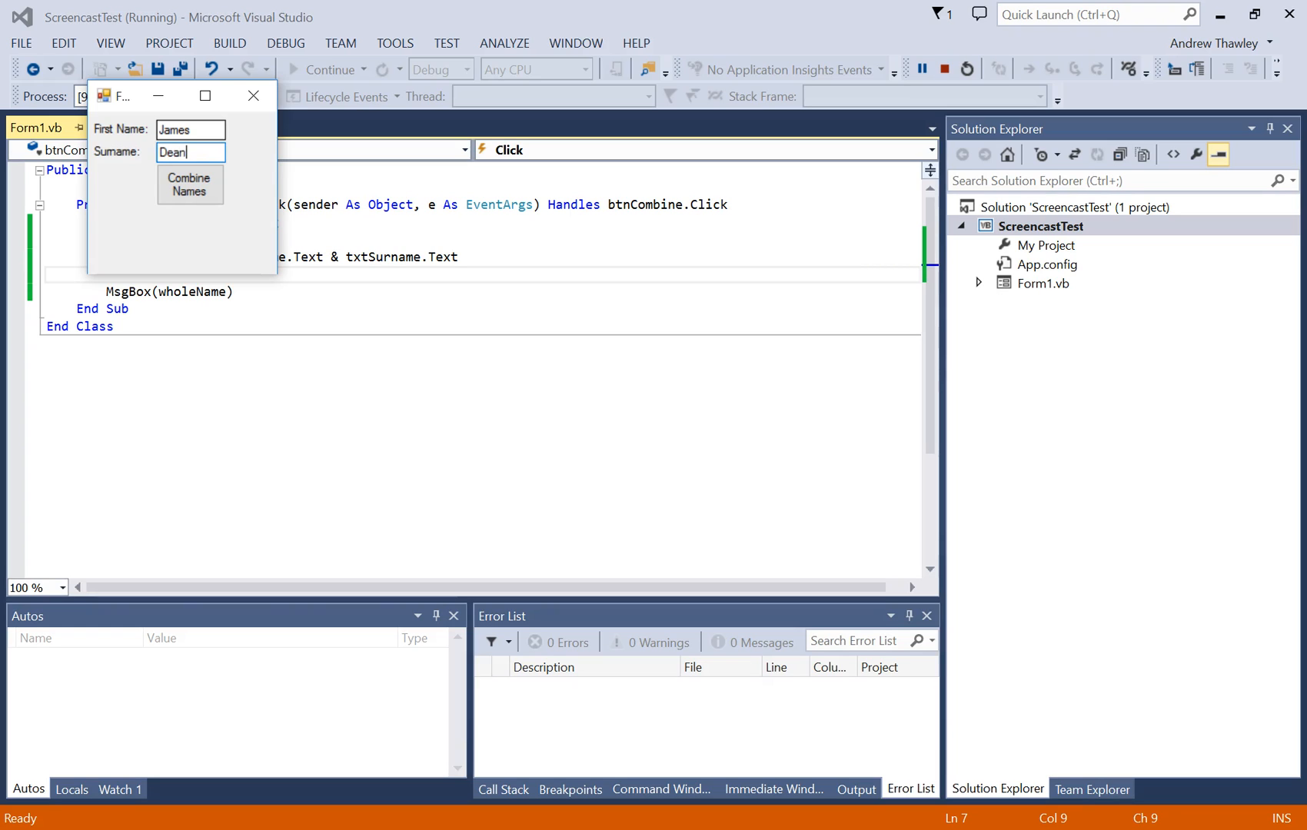
pyautogui.click(189, 185)
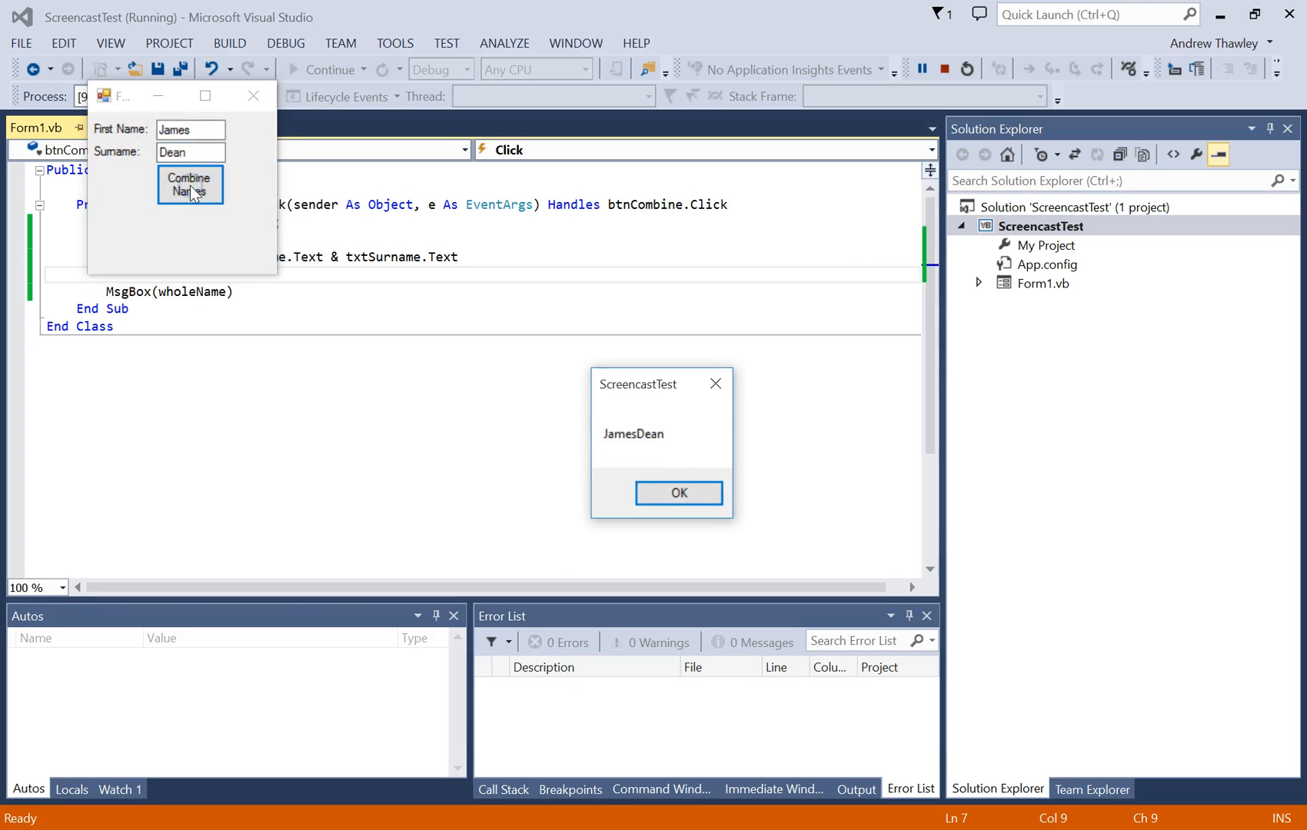
pyautogui.moveTo(624, 450)
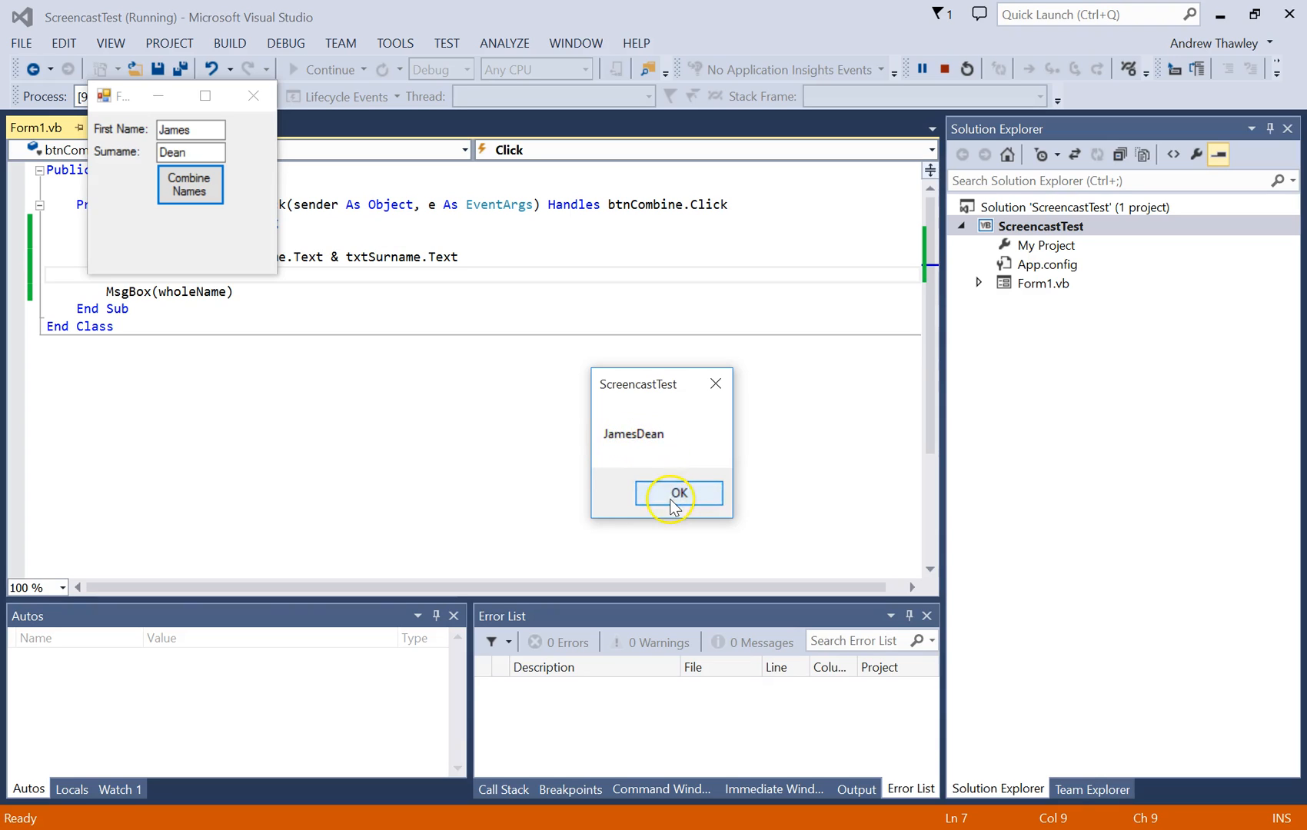
pyautogui.click(675, 493)
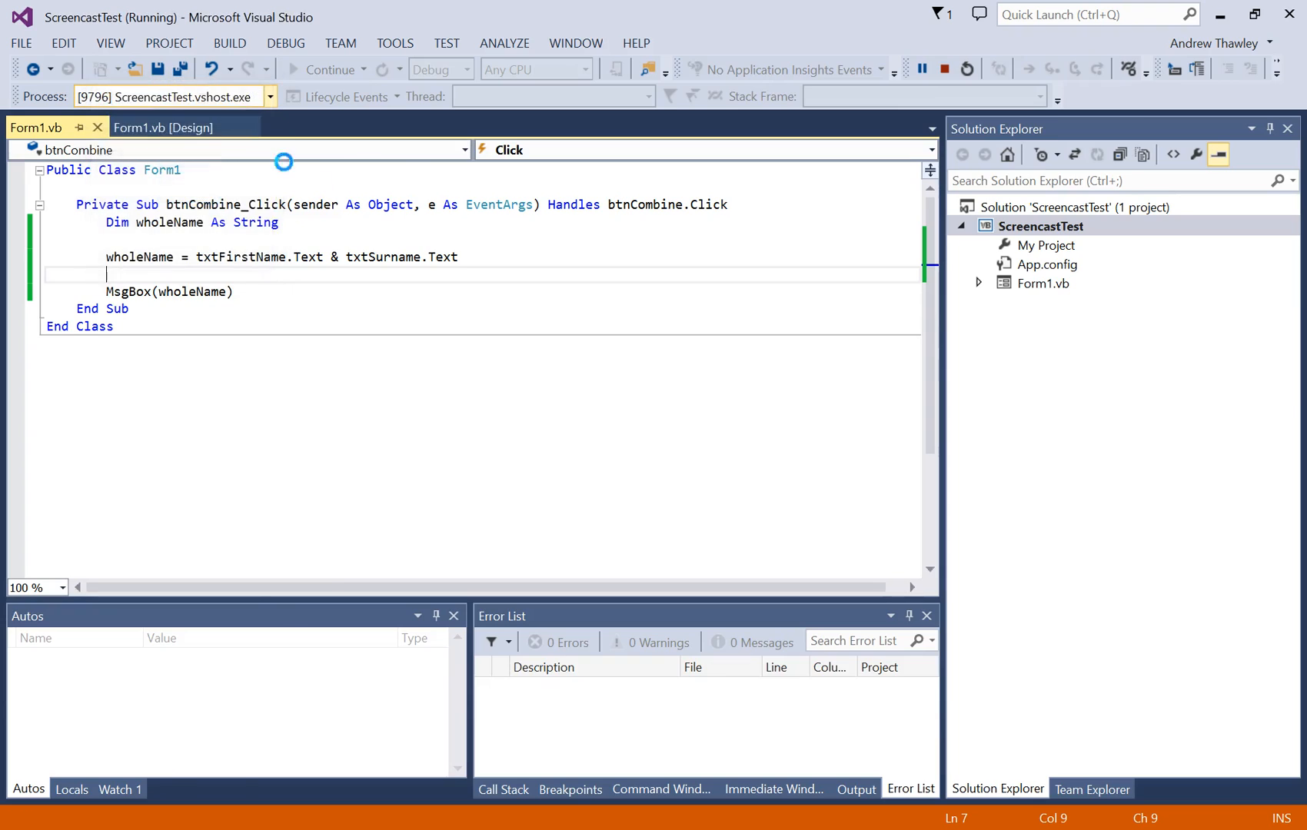
# - Edit the assignment to txtFirstName.Text & " " & txtSurname.Text so the names are spaced
pyautogui.click(944, 69)
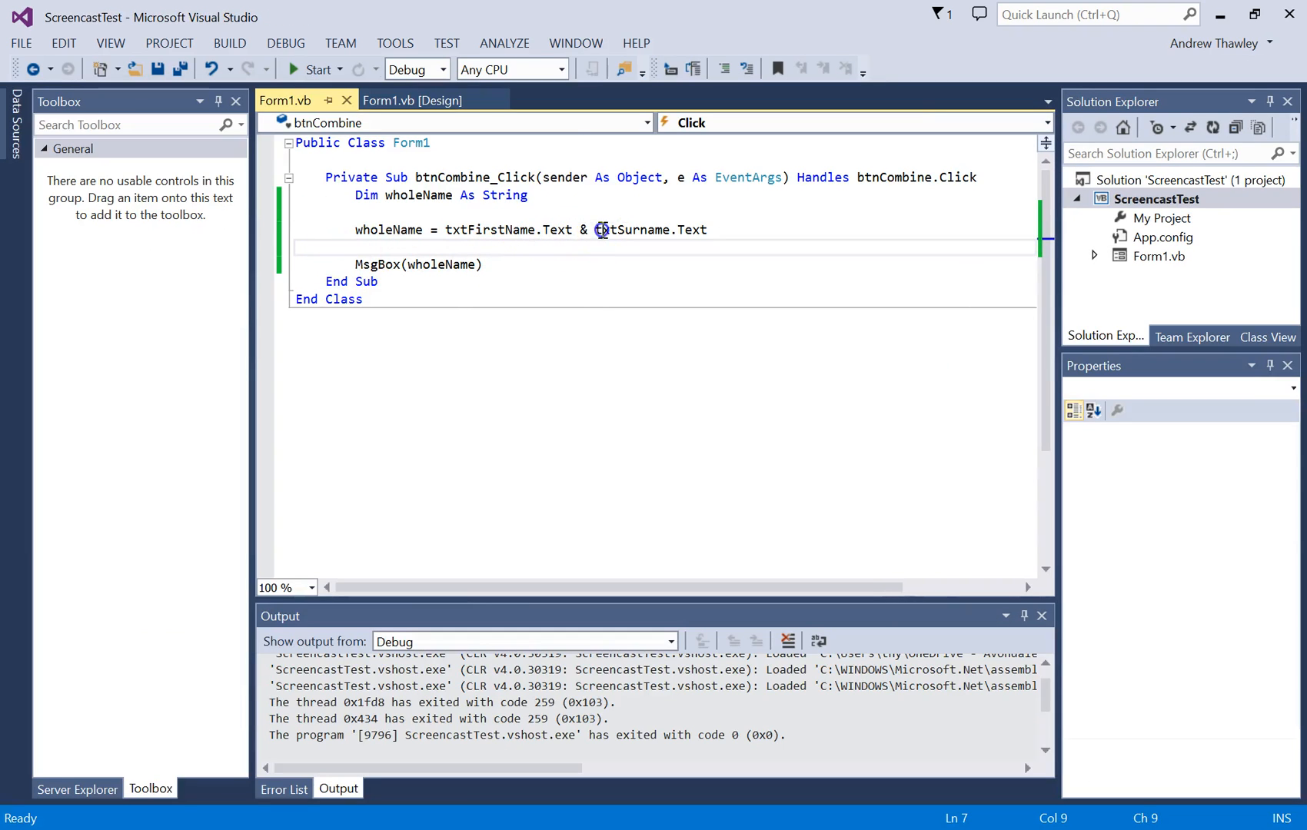
pyautogui.click(592, 230)
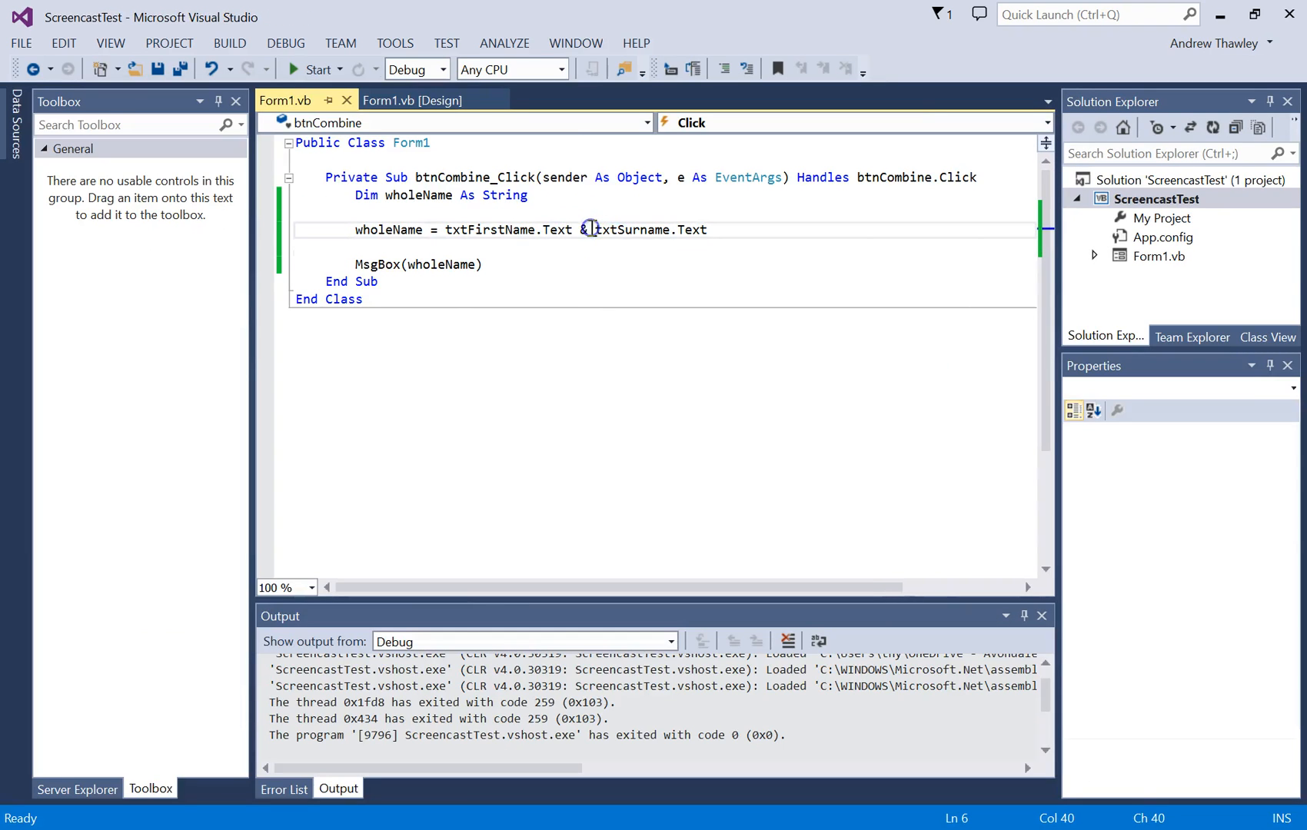
pyautogui.write('" "')
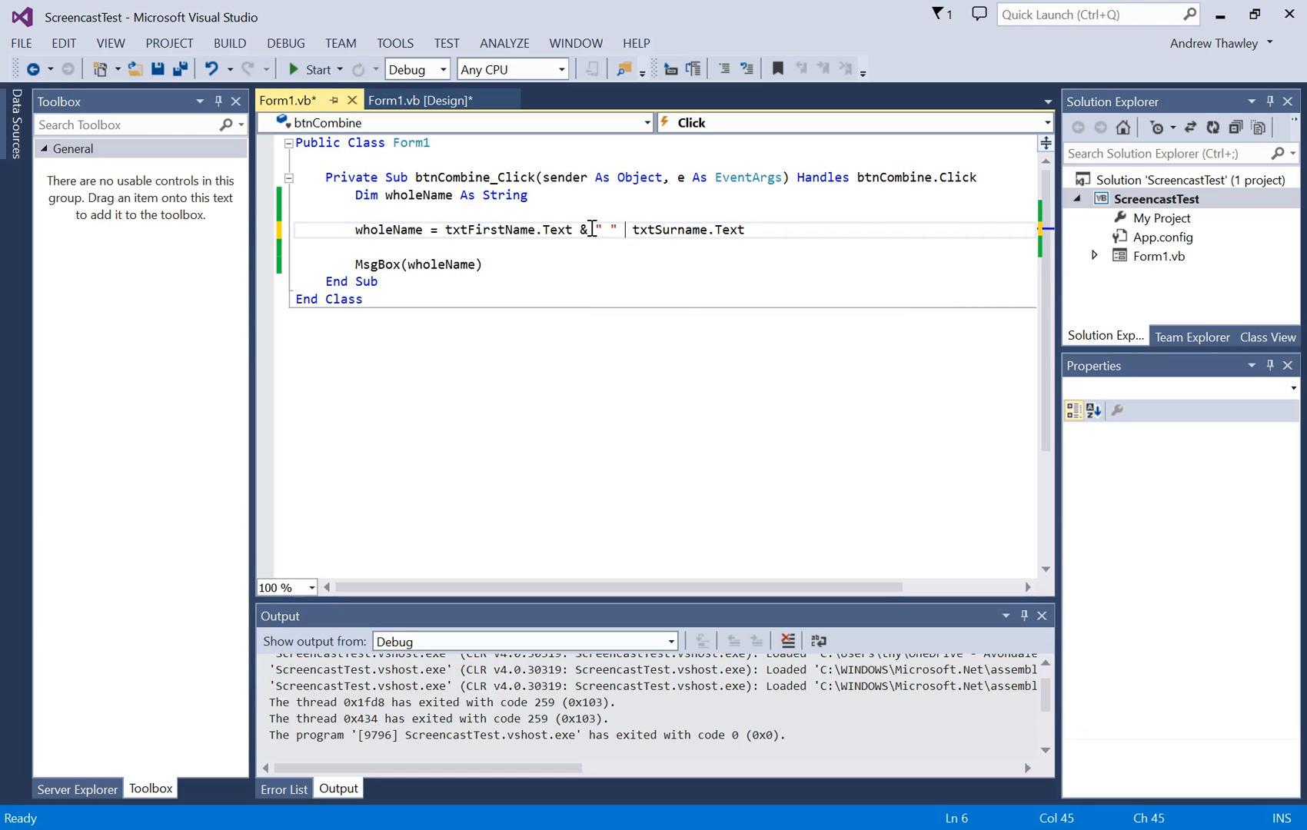
pyautogui.write('&')
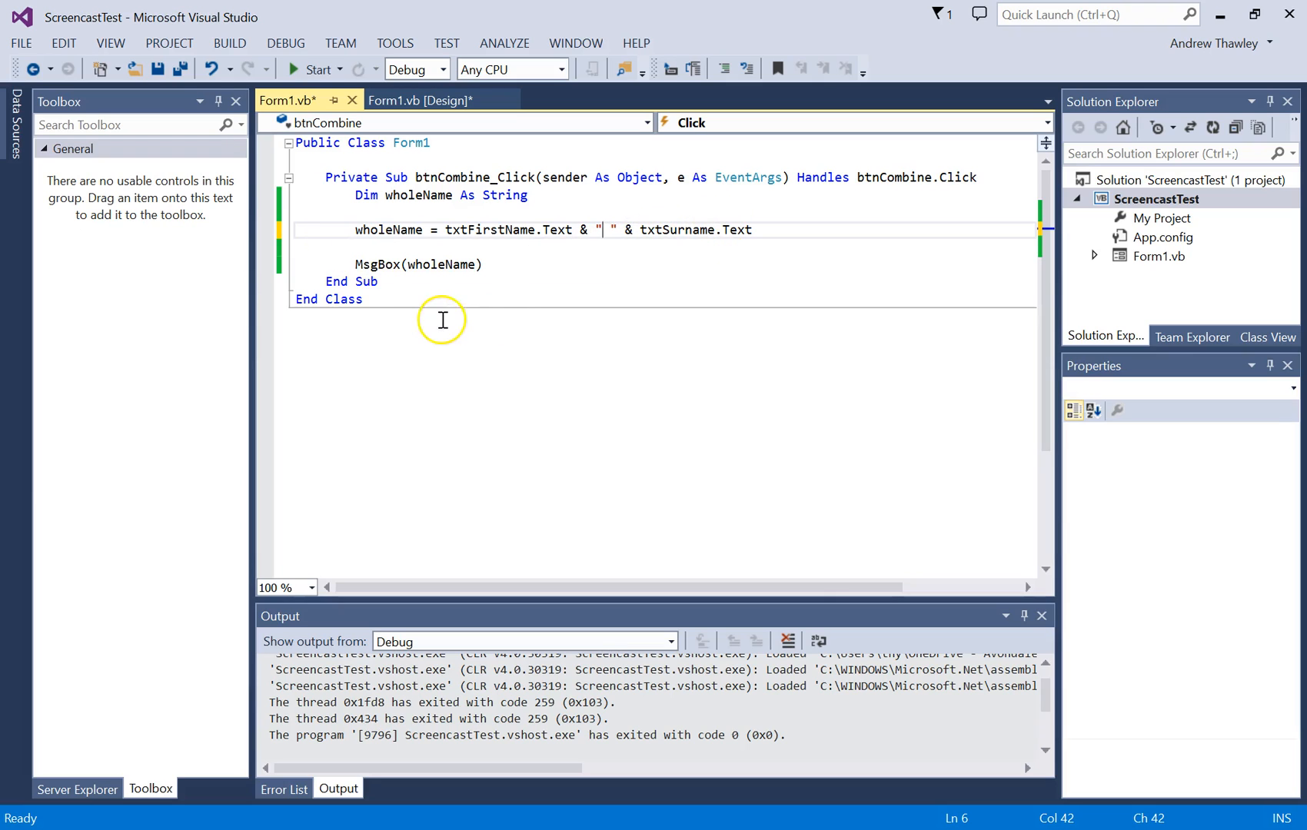
# - Rerun with James and Dean; the message now reads 'James Dean', then close the form
pyautogui.click(314, 70)
pyautogui.write('Jame')
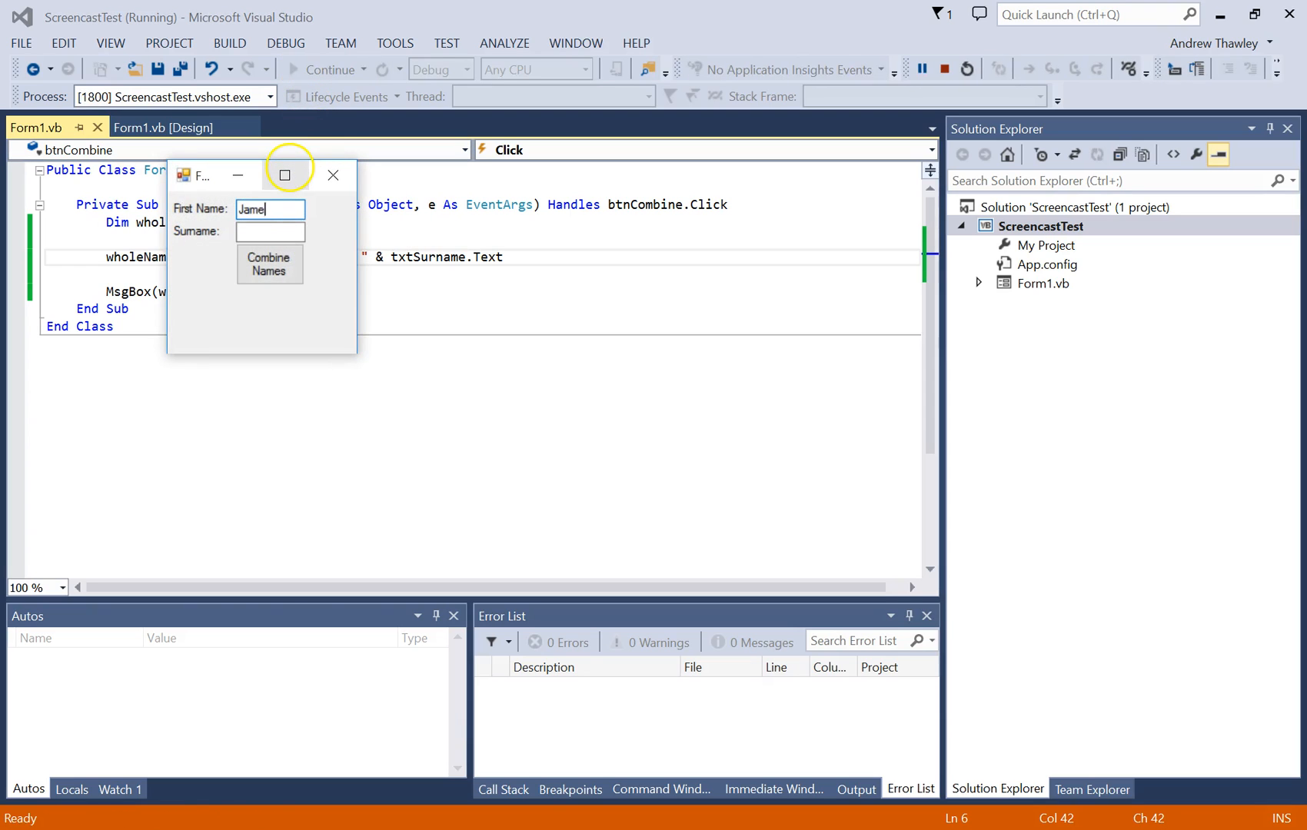
pyautogui.write('Dean')
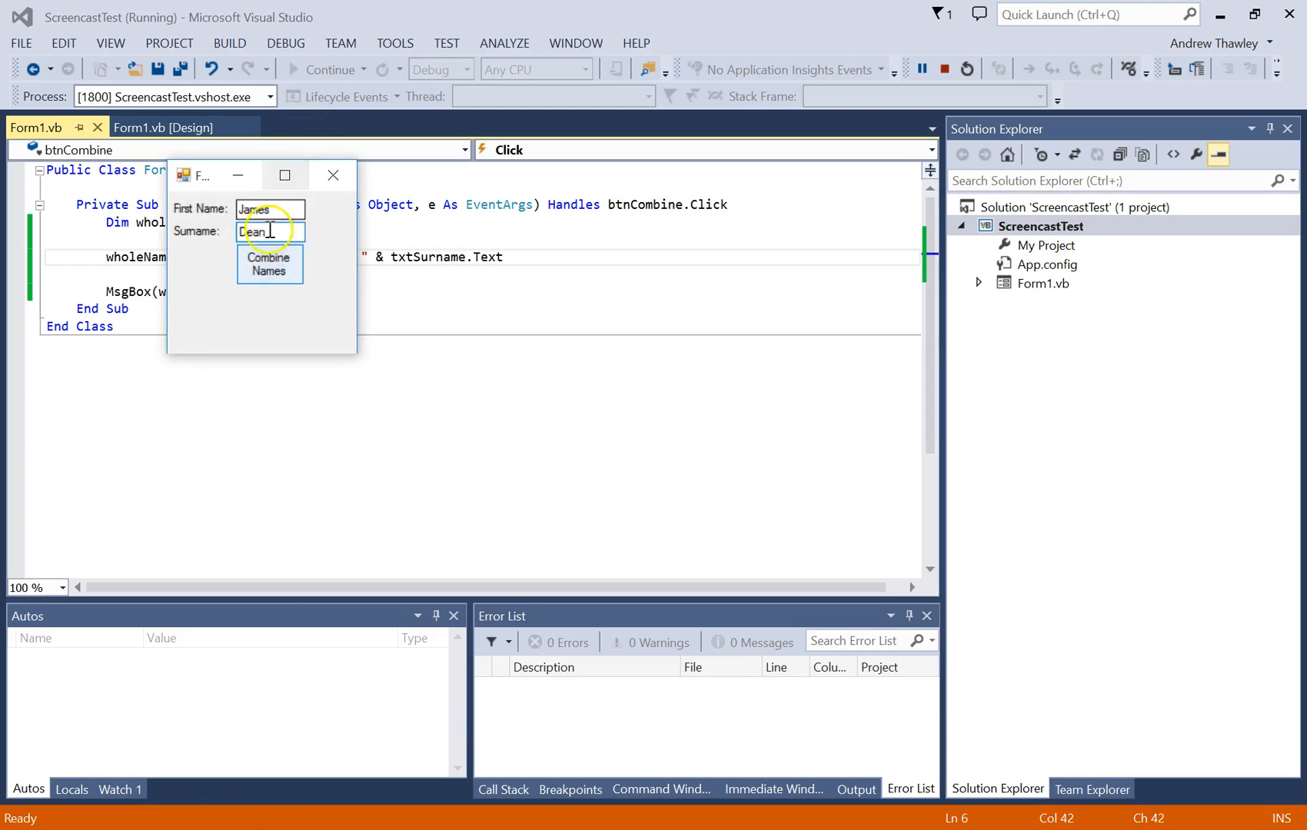
pyautogui.click(268, 265)
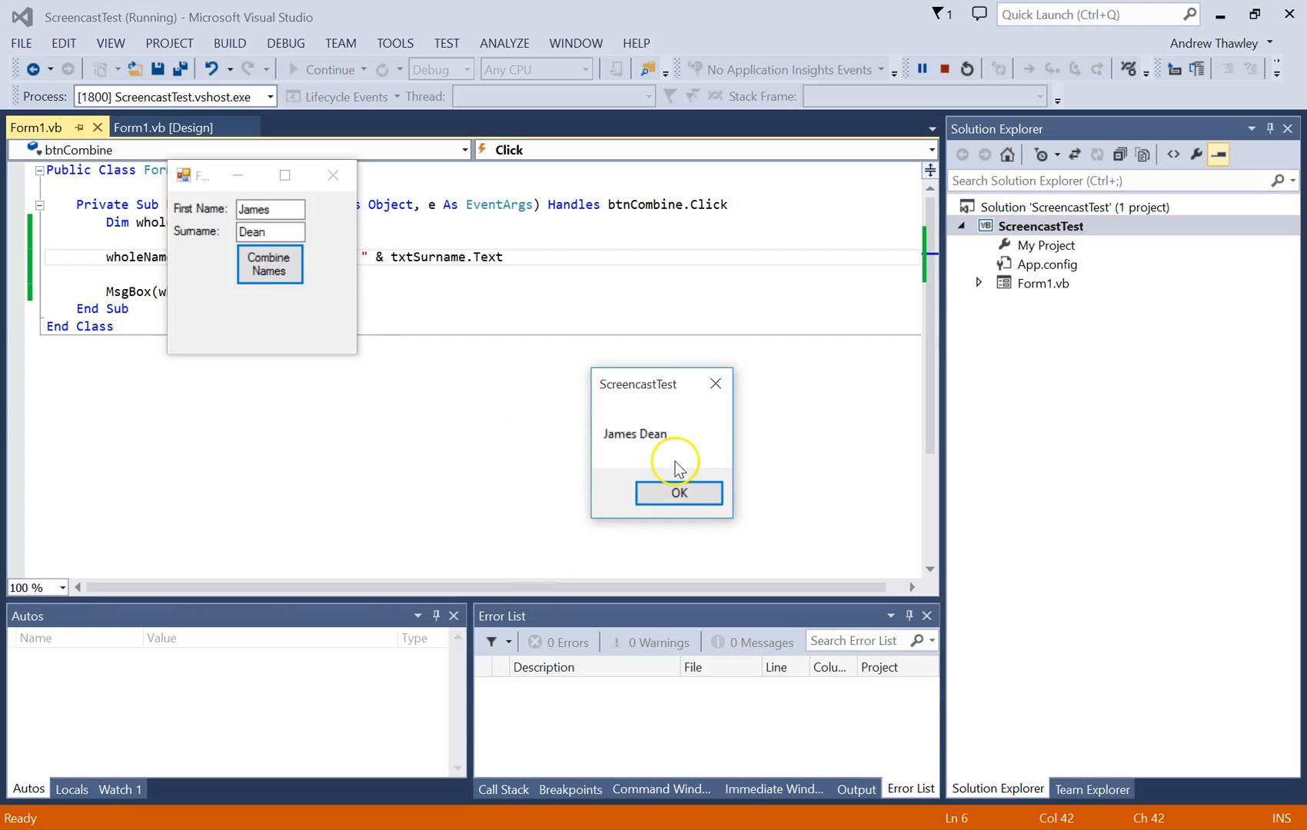
pyautogui.click(677, 493)
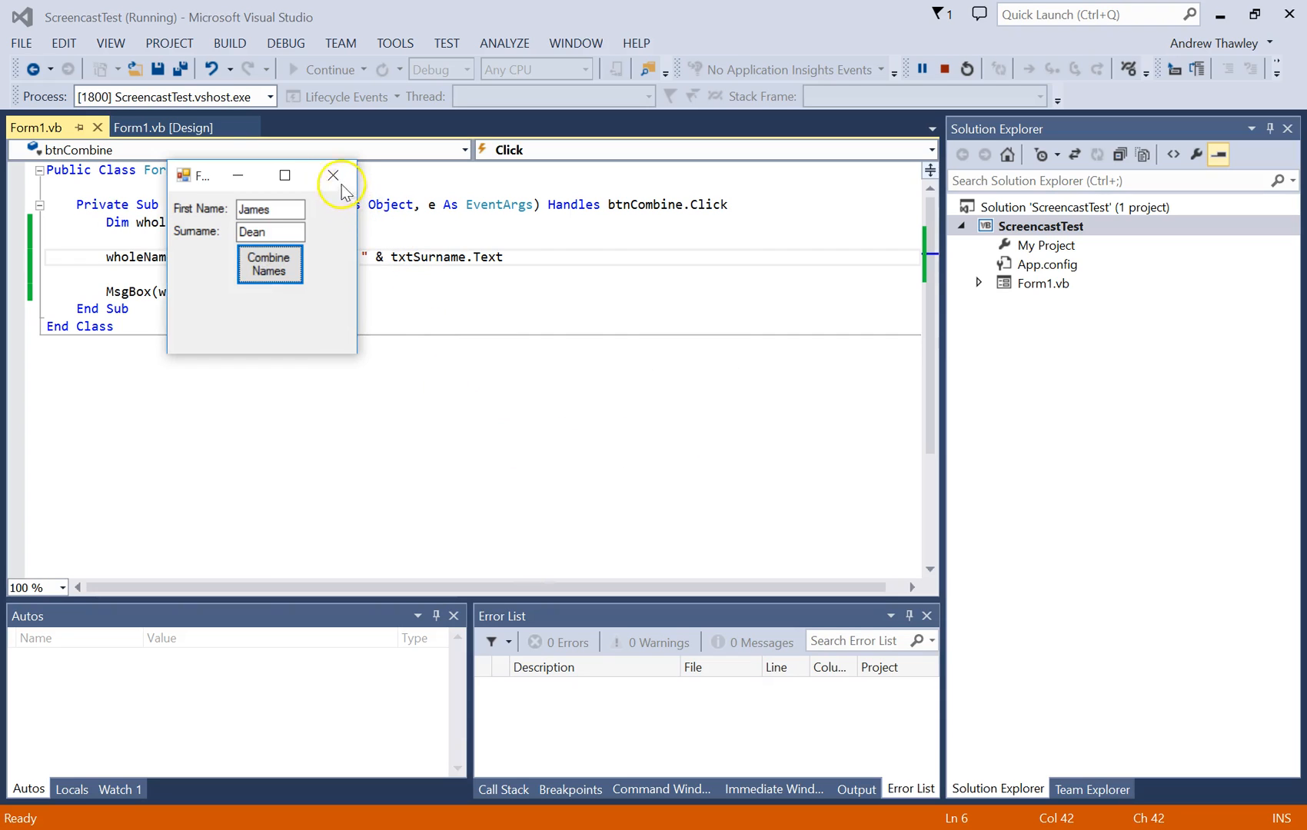
pyautogui.click(332, 175)
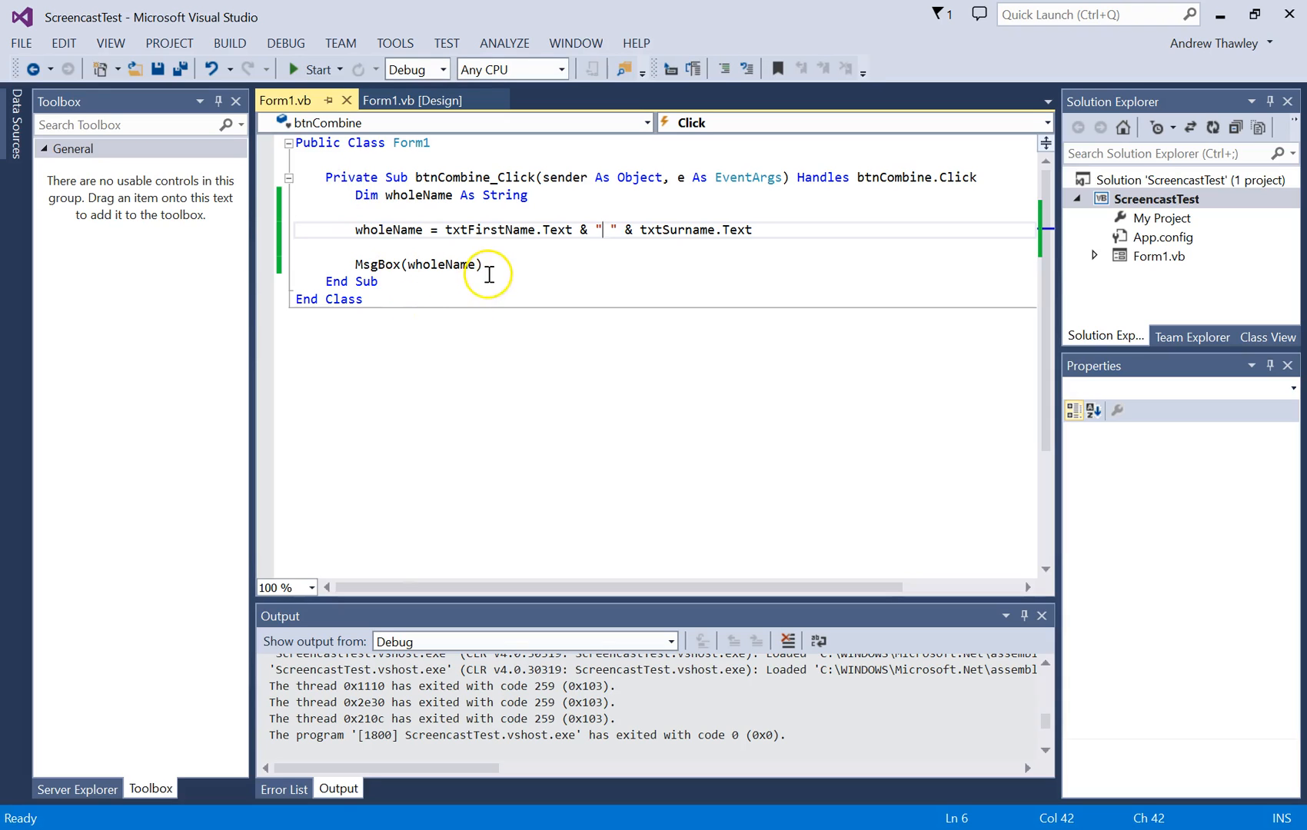
pyautogui.click(494, 264)
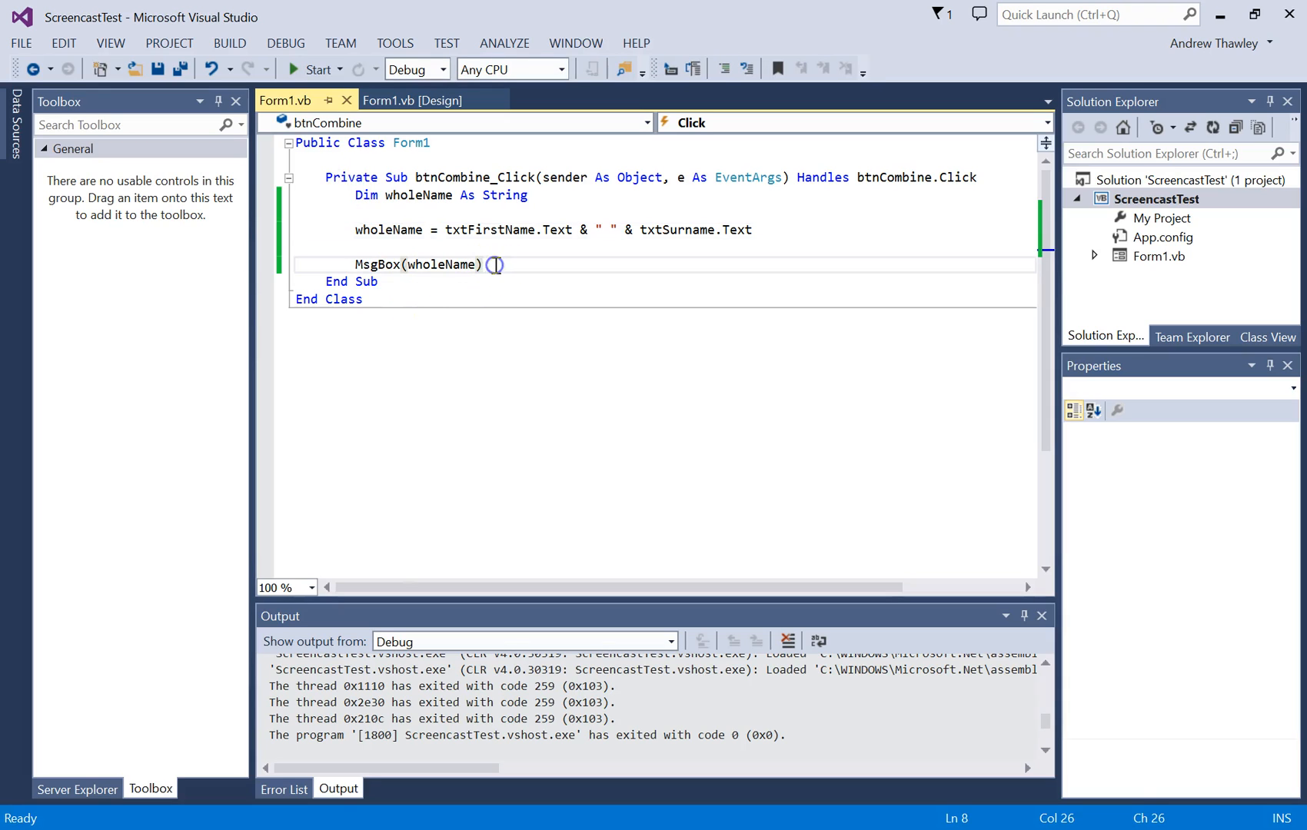